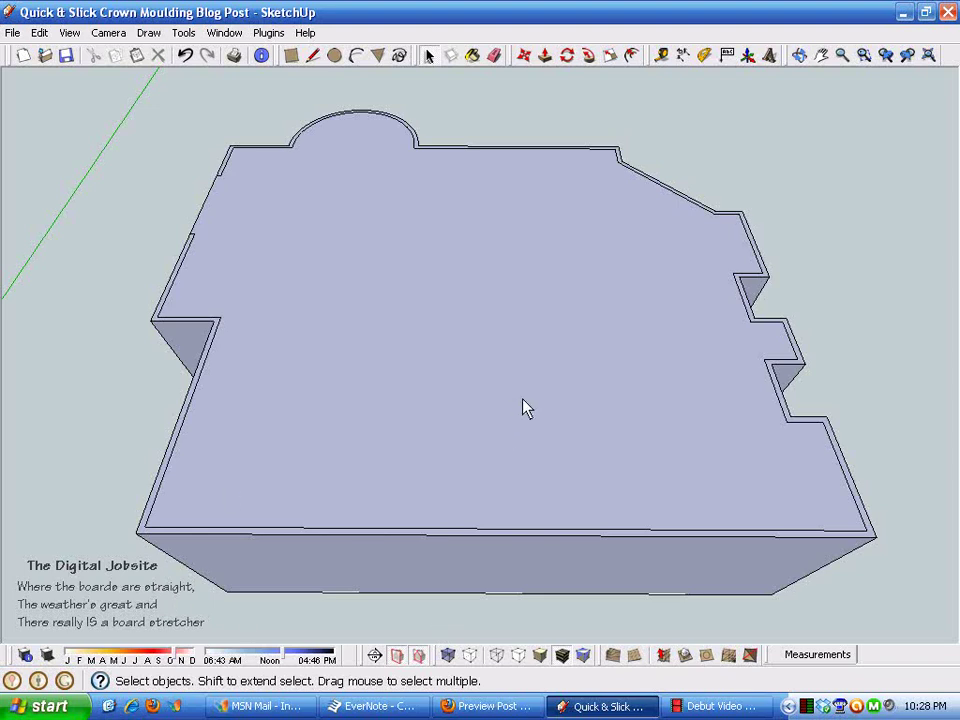
{"action": "mouse_move", "coordinate": [368, 528]}
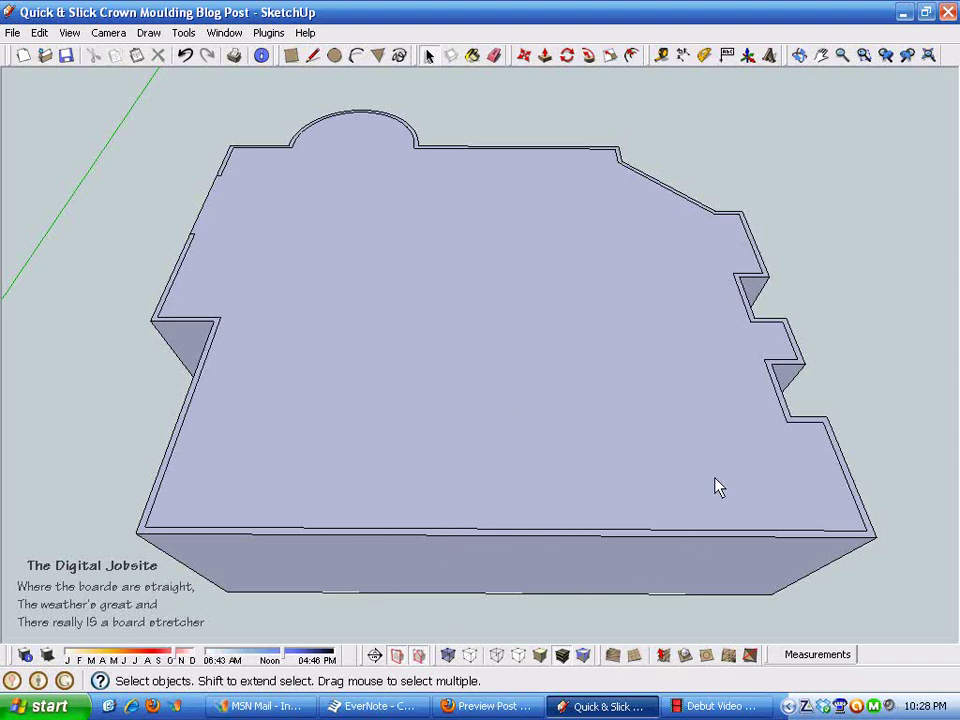
{"action": "mouse_move", "coordinate": [396, 332]}
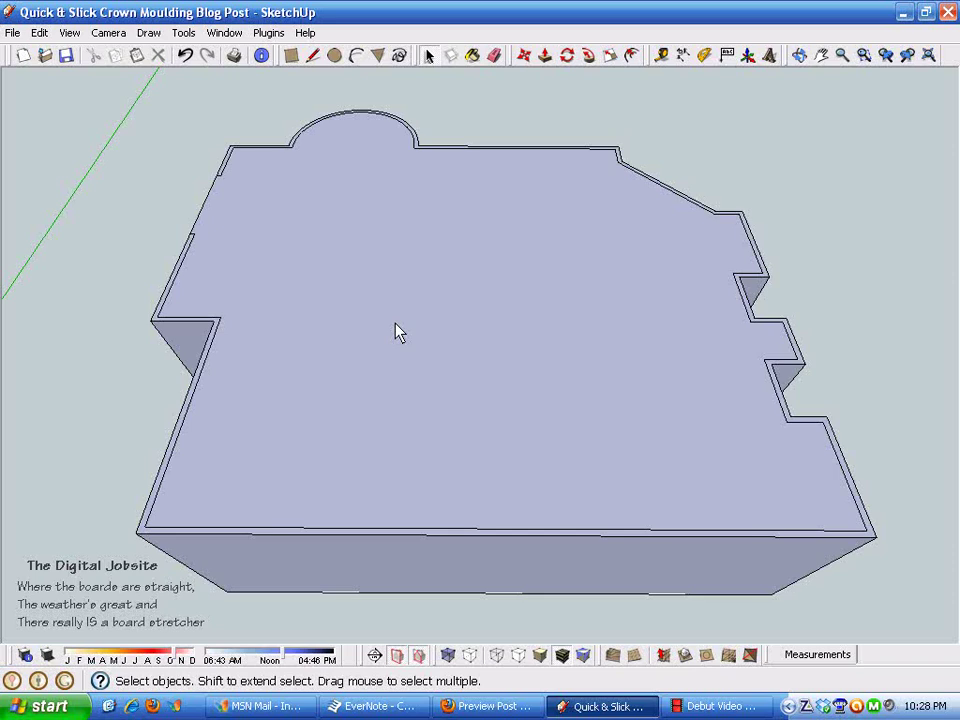
{"action": "mouse_move", "coordinate": [512, 364]}
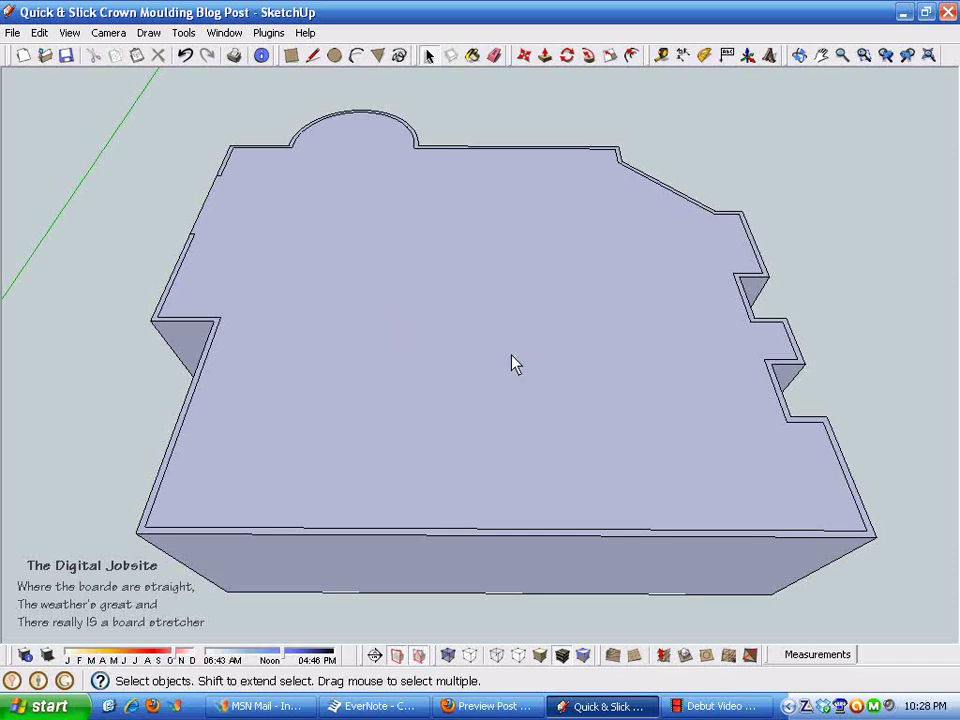
{"action": "mouse_move", "coordinate": [422, 288]}
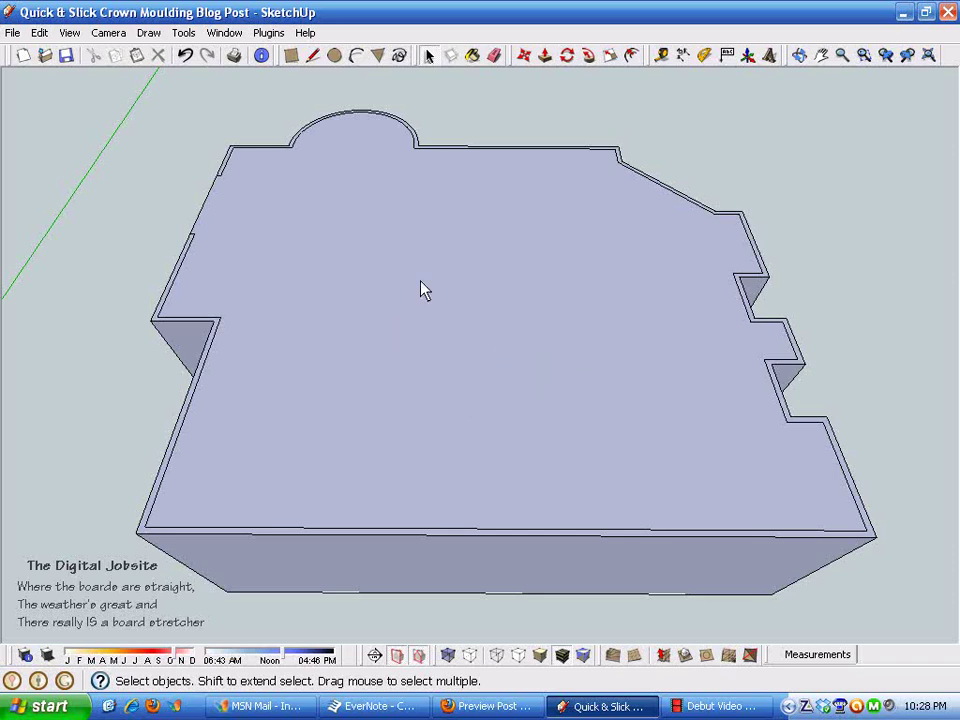
{"action": "mouse_move", "coordinate": [740, 384]}
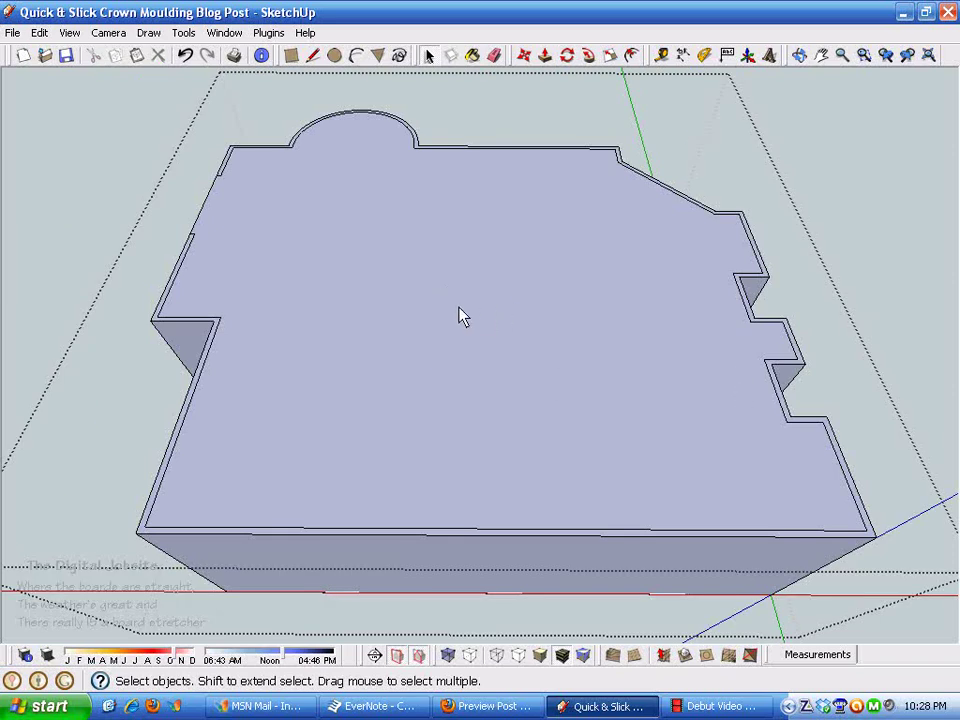
{"action": "mouse_move", "coordinate": [592, 388]}
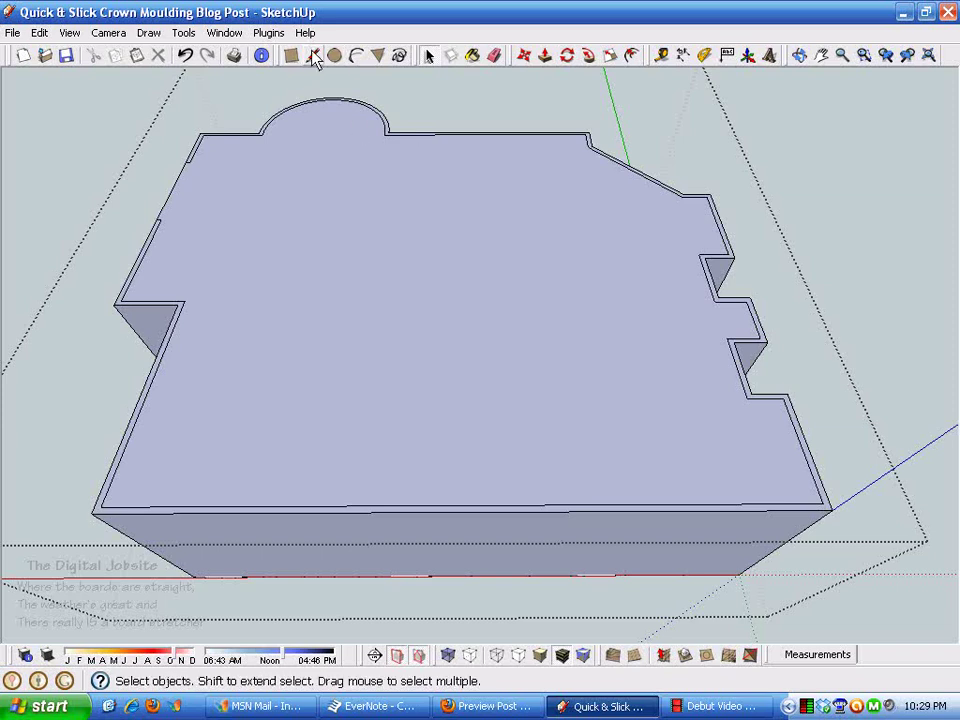
Snap a Line start to the wall corner endpoint to locate the room's top face.
{"action": "left_click", "coordinate": [312, 56]}
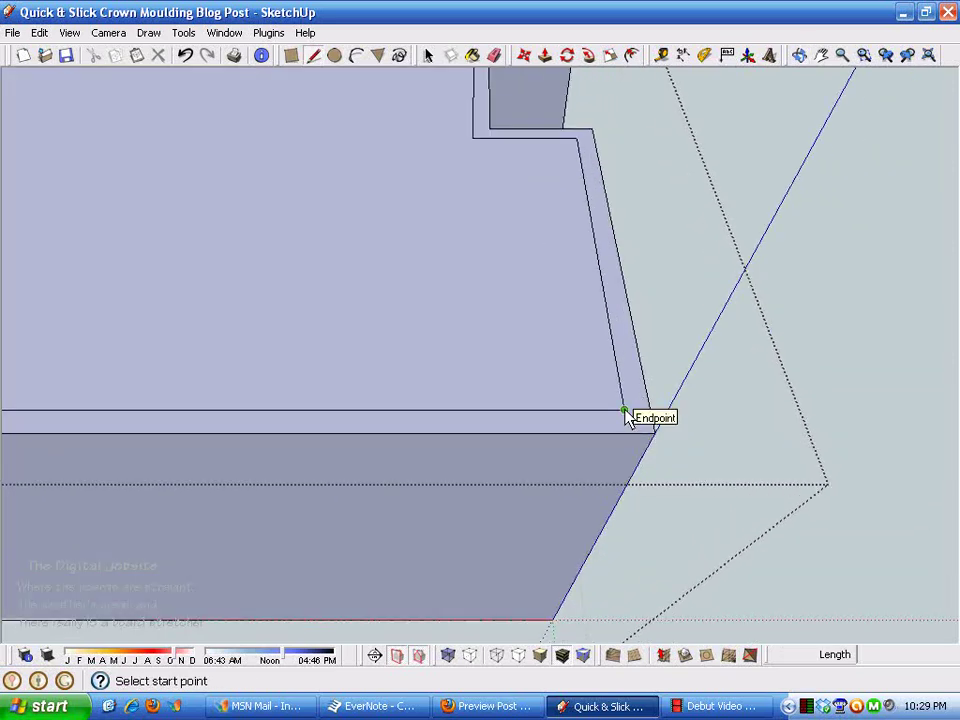
{"action": "left_click", "coordinate": [624, 410]}
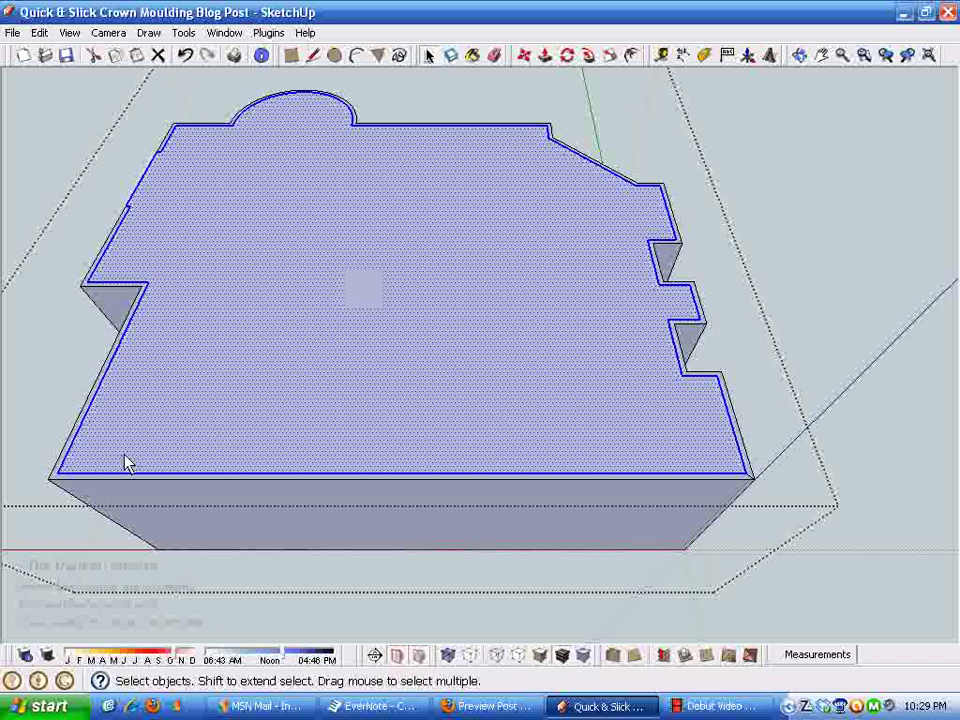
{"action": "mouse_move", "coordinate": [340, 296]}
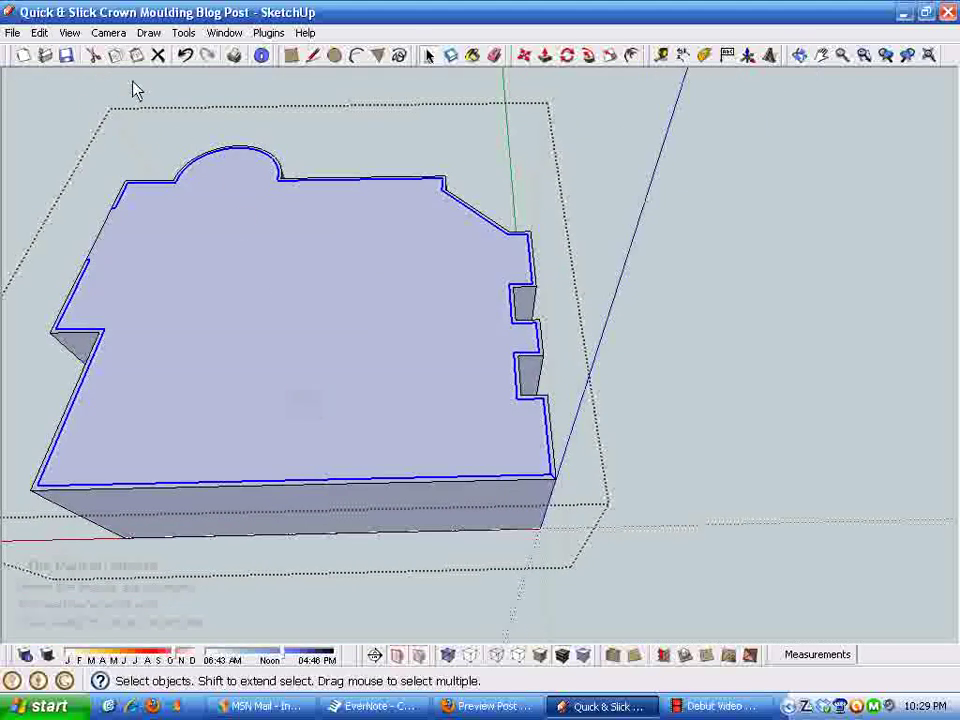
{"action": "mouse_move", "coordinate": [700, 628]}
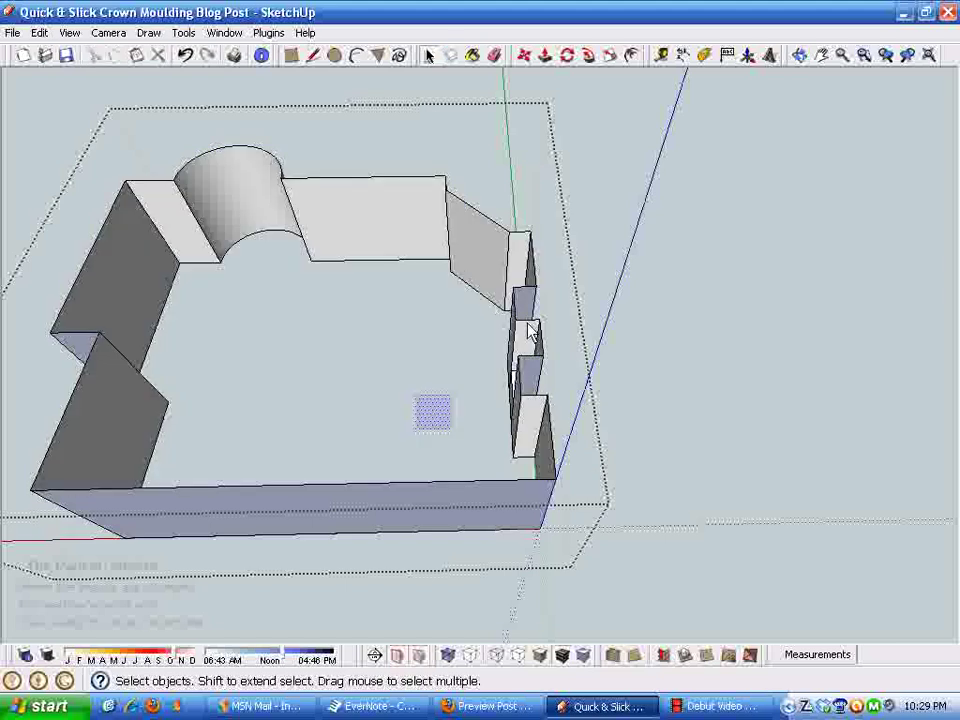
Orbit out to see the whole open-topped room after removing its cap.
{"action": "left_click_drag", "start_coordinate": [530, 330], "coordinate": [410, 520]}
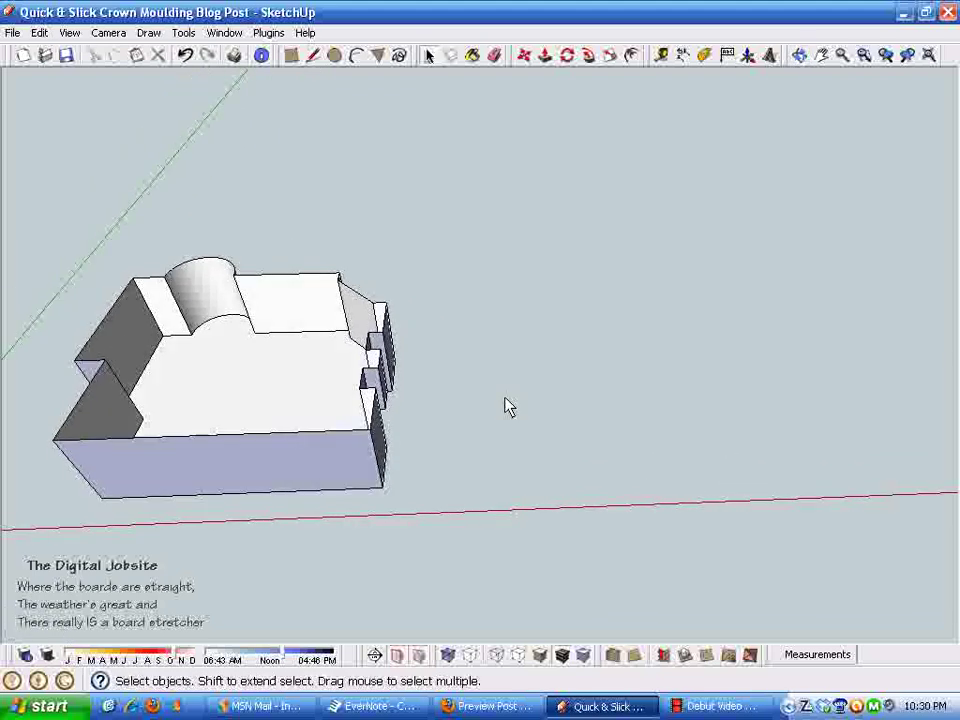
Paste the copied perimeter outline and place it beside the room.
{"action": "key", "text": "ctrl+v"}
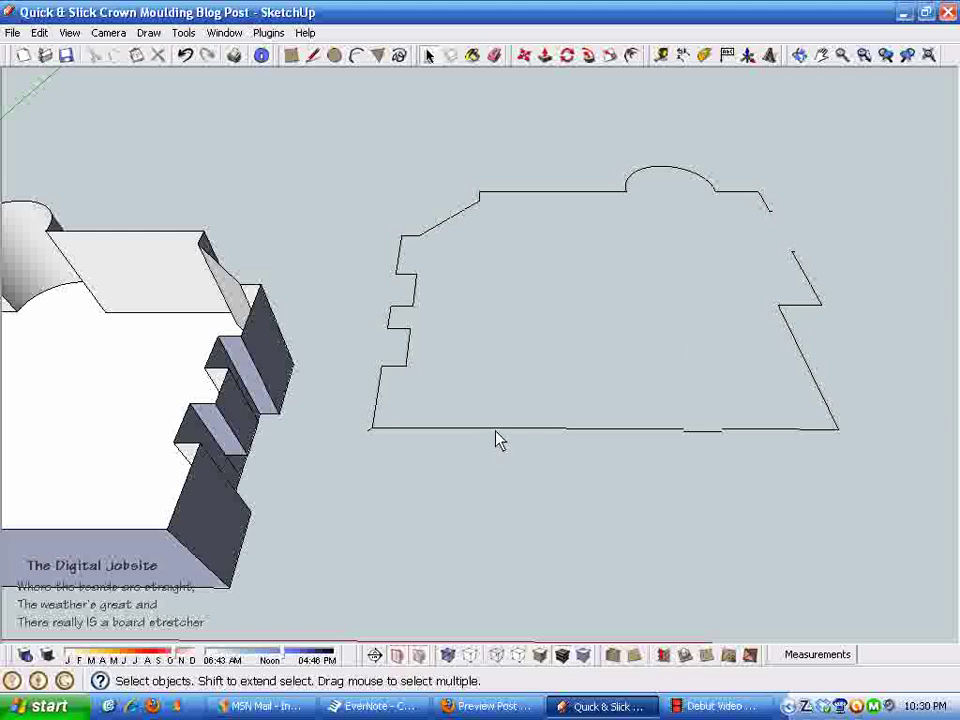
{"action": "left_click", "coordinate": [500, 428]}
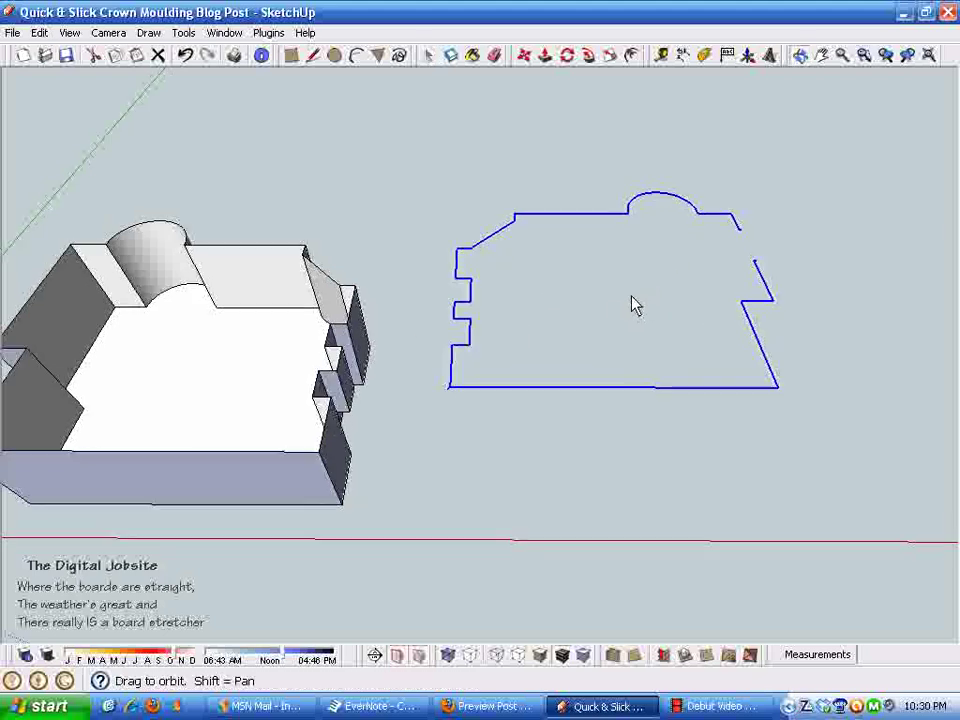
{"action": "left_click_drag", "start_coordinate": [636, 304], "coordinate": [486, 352]}
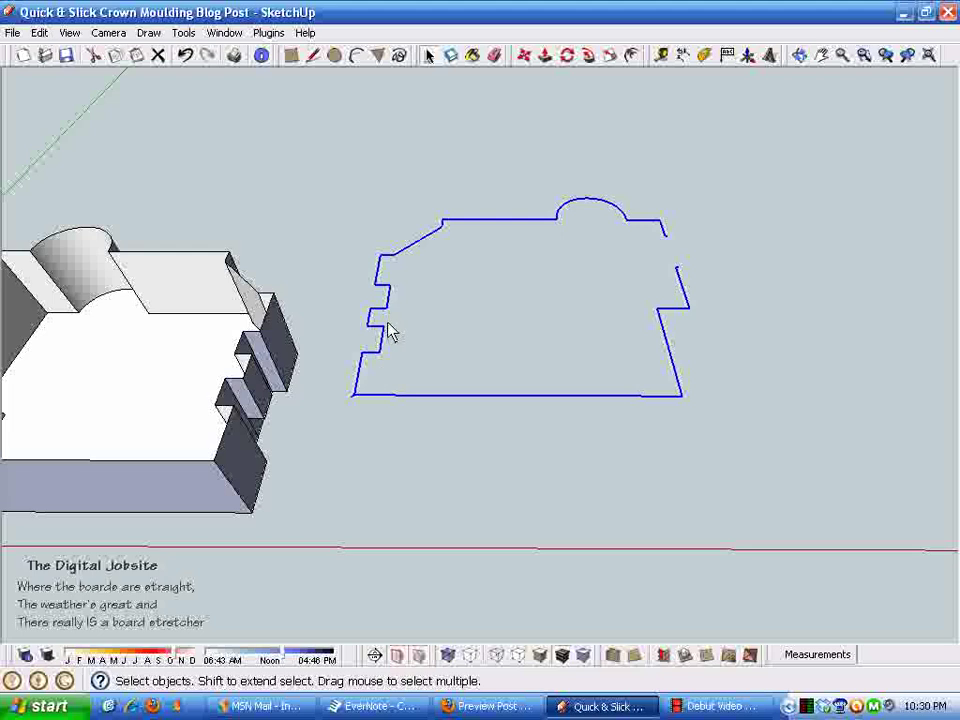
{"action": "mouse_move", "coordinate": [568, 232]}
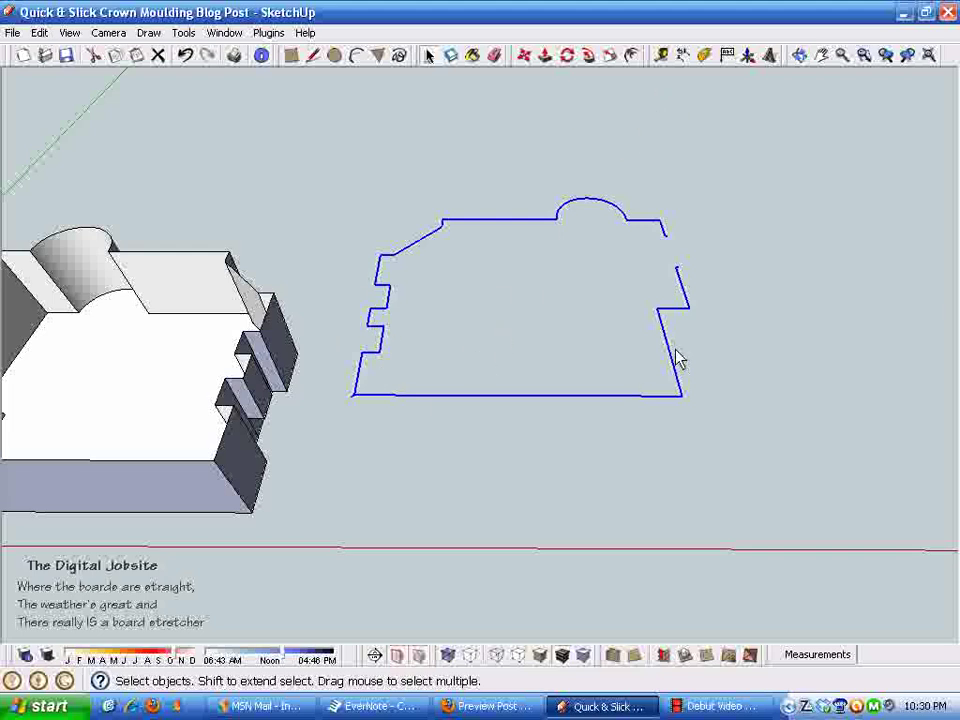
{"action": "mouse_move", "coordinate": [584, 184]}
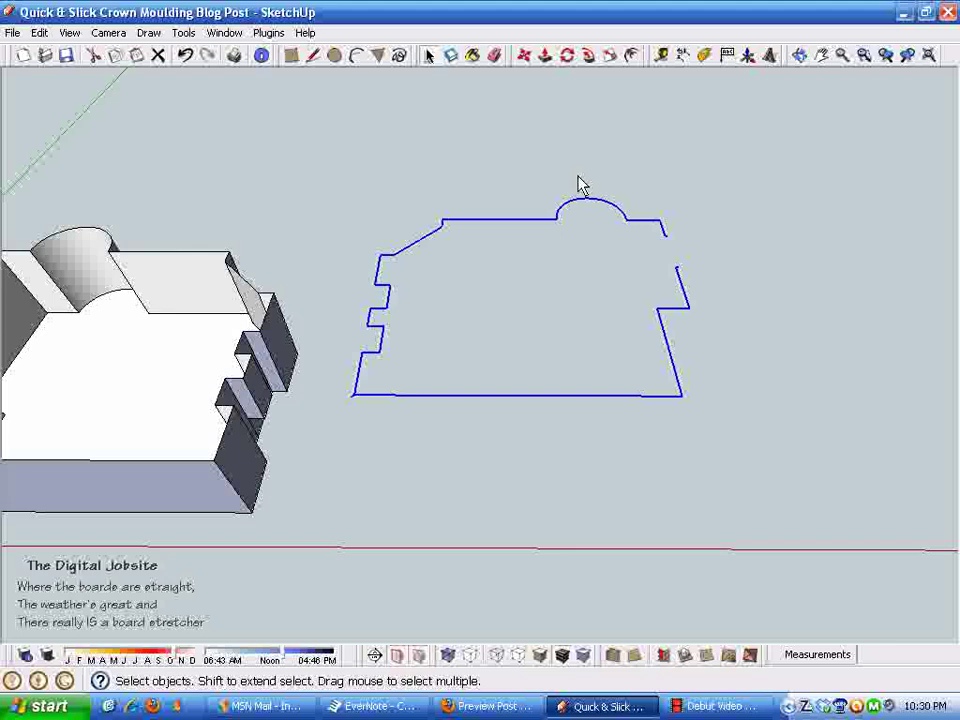
{"action": "mouse_move", "coordinate": [536, 258]}
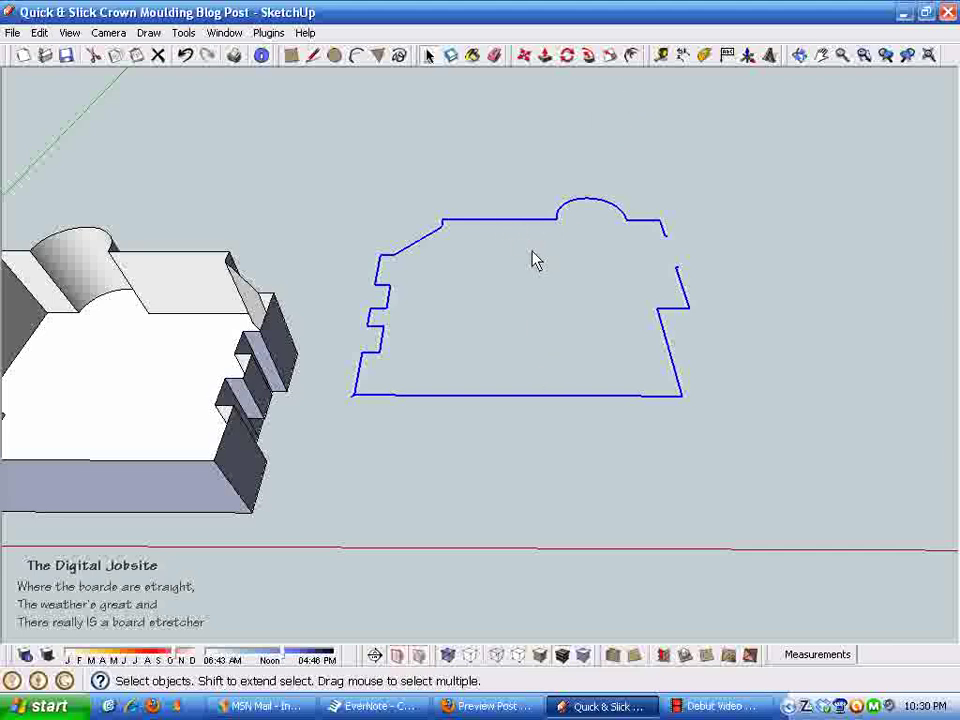
{"action": "mouse_move", "coordinate": [620, 76]}
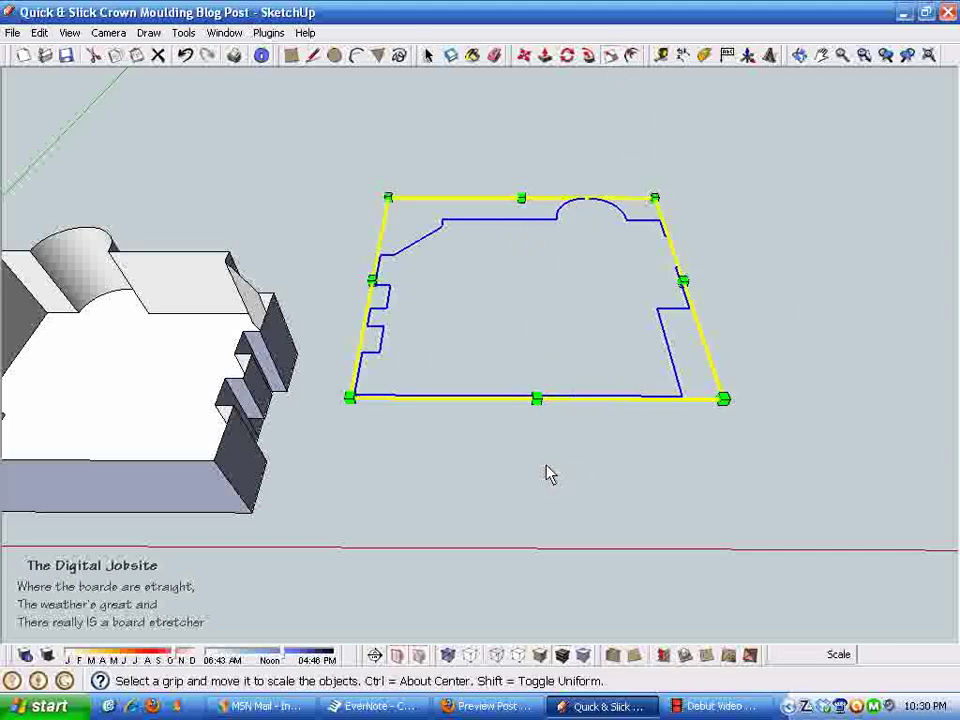
{"action": "mouse_move", "coordinate": [372, 280]}
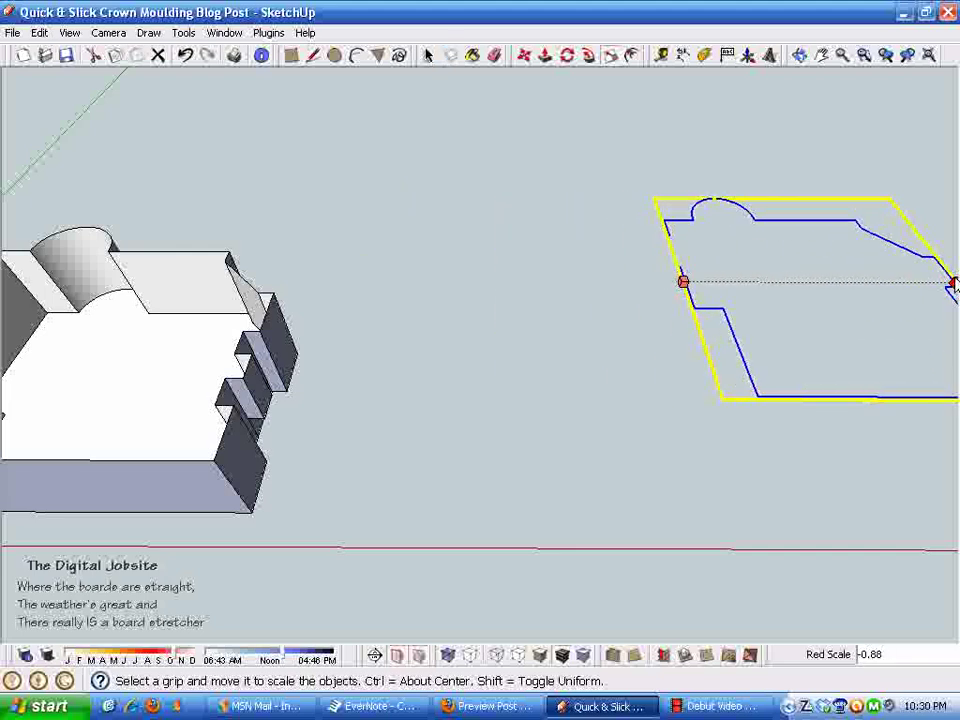
Mirror the perimeter outline across its width with a -1 scale.
{"action": "left_click_drag", "start_coordinate": [950, 284], "coordinate": [876, 284]}
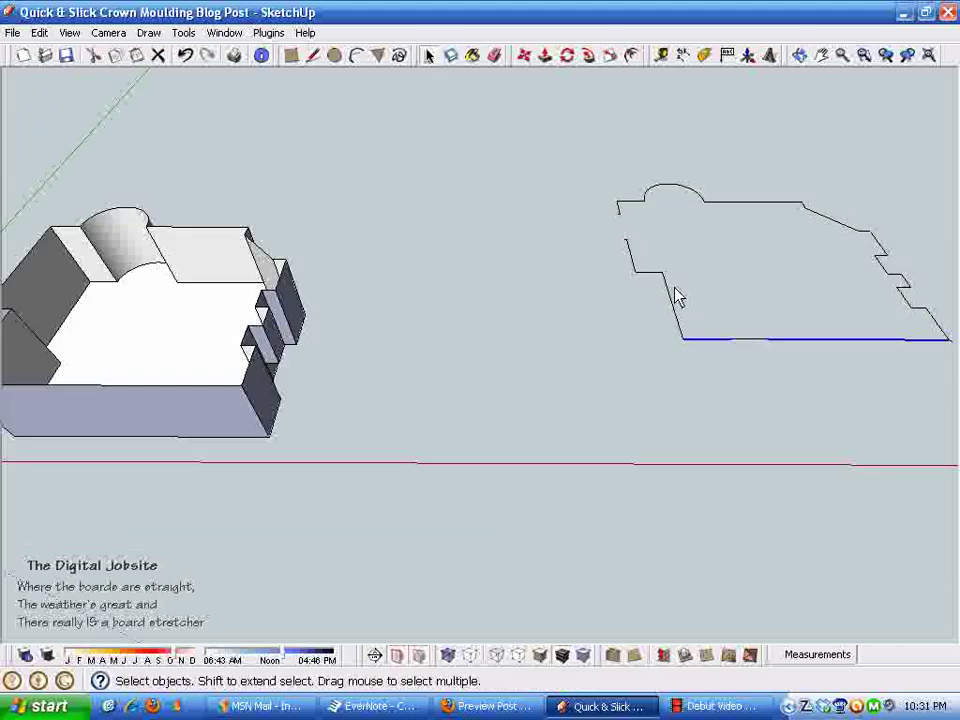
Select the mirrored outline and bring up its context menu for Edit Group.
{"action": "left_click", "coordinate": [680, 296]}
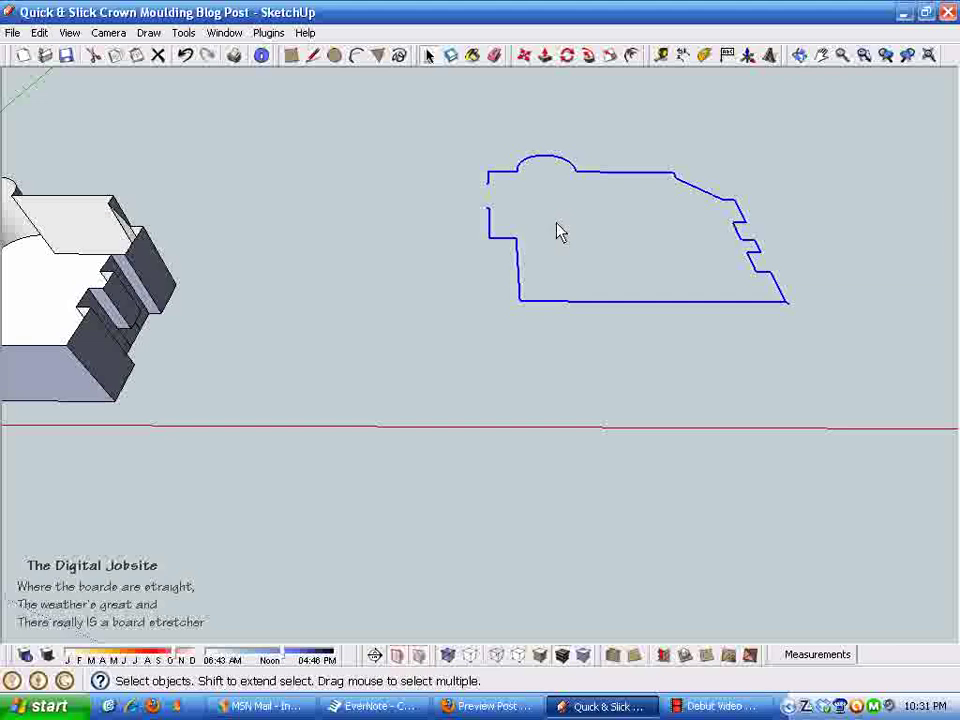
{"action": "mouse_move", "coordinate": [528, 92]}
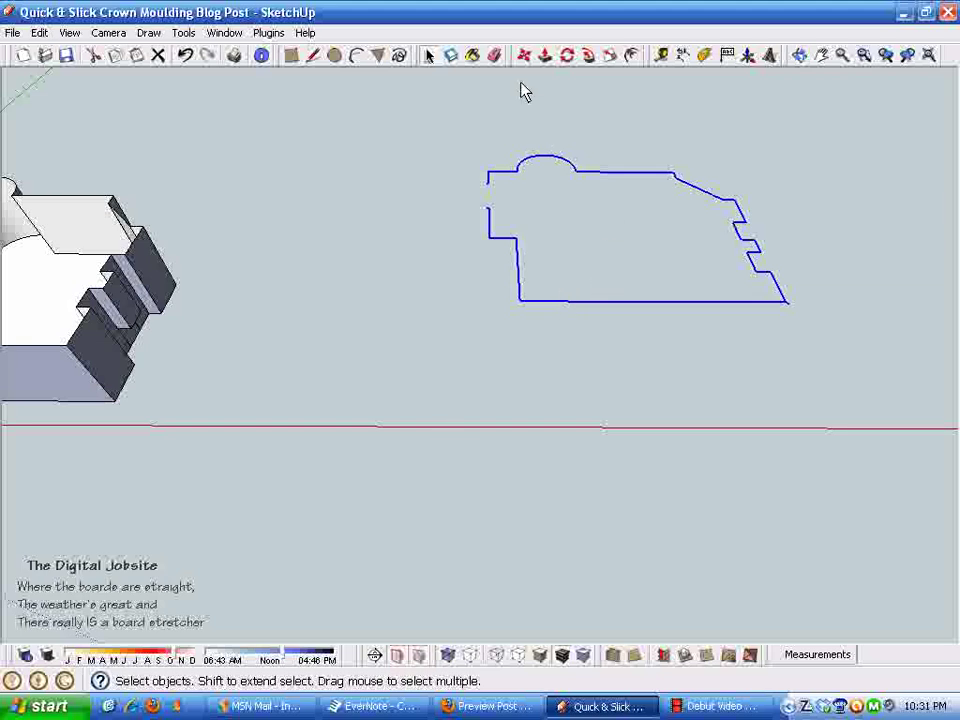
{"action": "mouse_move", "coordinate": [638, 104]}
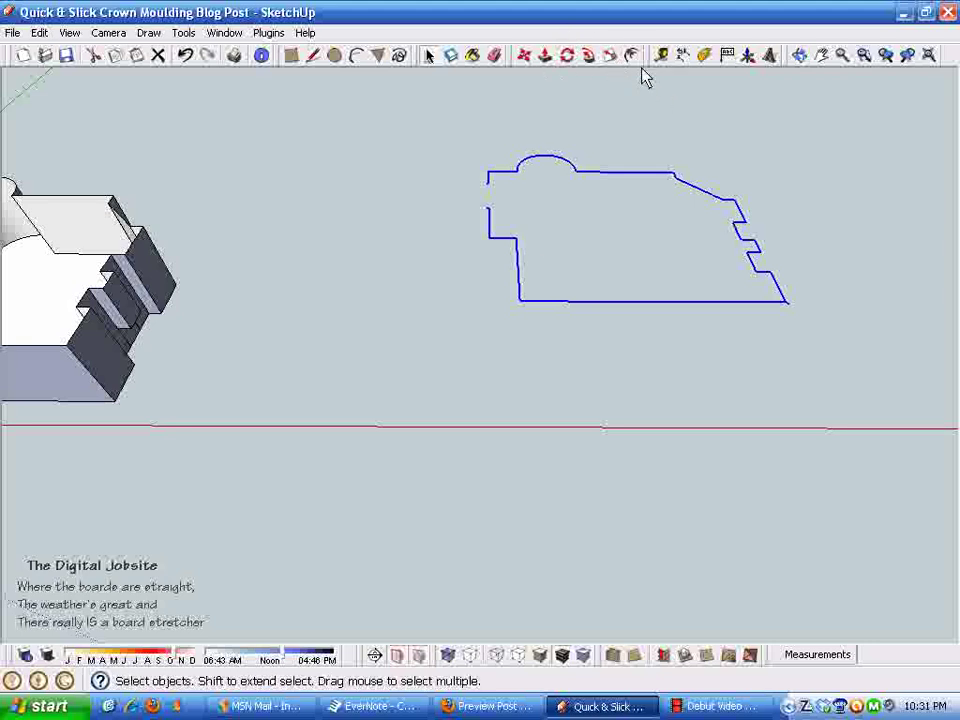
{"action": "right_click", "coordinate": [716, 204]}
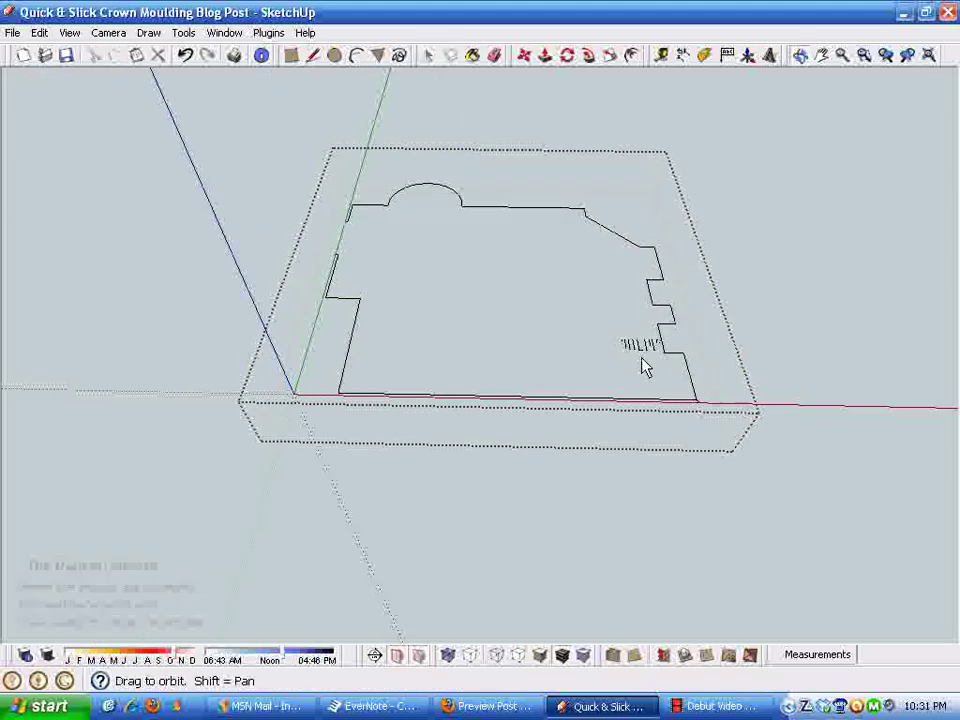
{"action": "left_click_drag", "start_coordinate": [644, 368], "coordinate": [424, 418]}
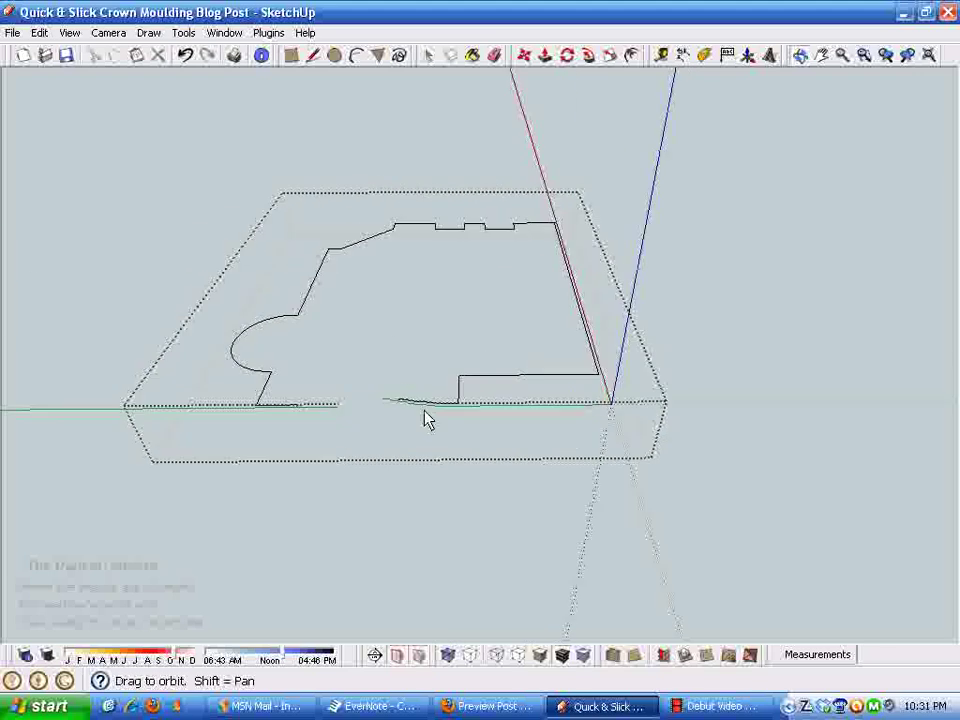
{"action": "left_click_drag", "start_coordinate": [424, 418], "coordinate": [388, 548]}
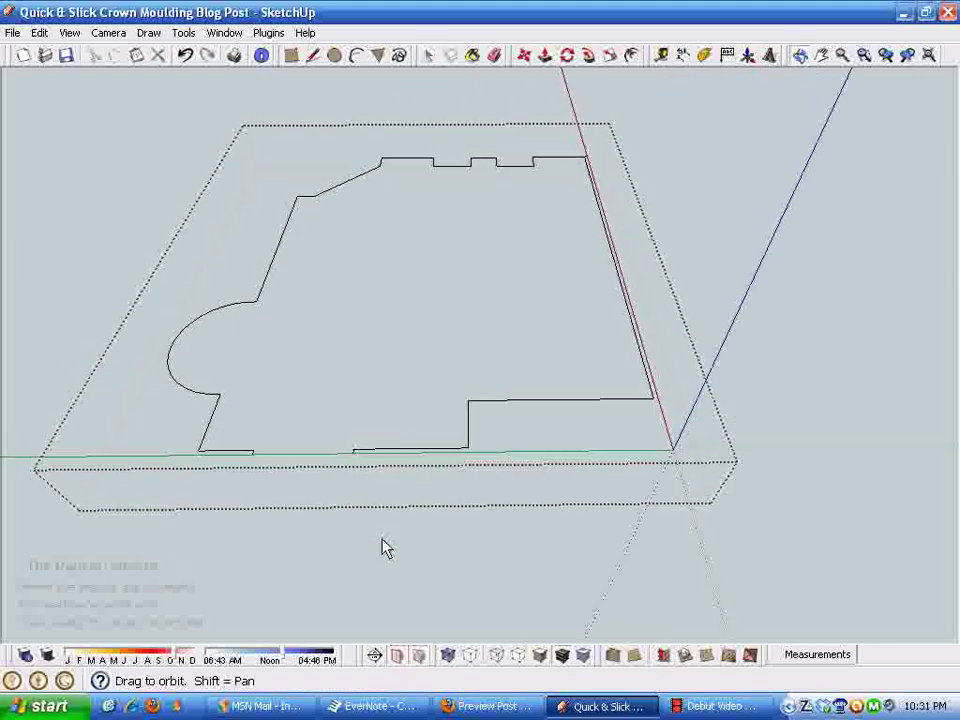
{"action": "left_click_drag", "start_coordinate": [388, 548], "coordinate": [470, 250]}
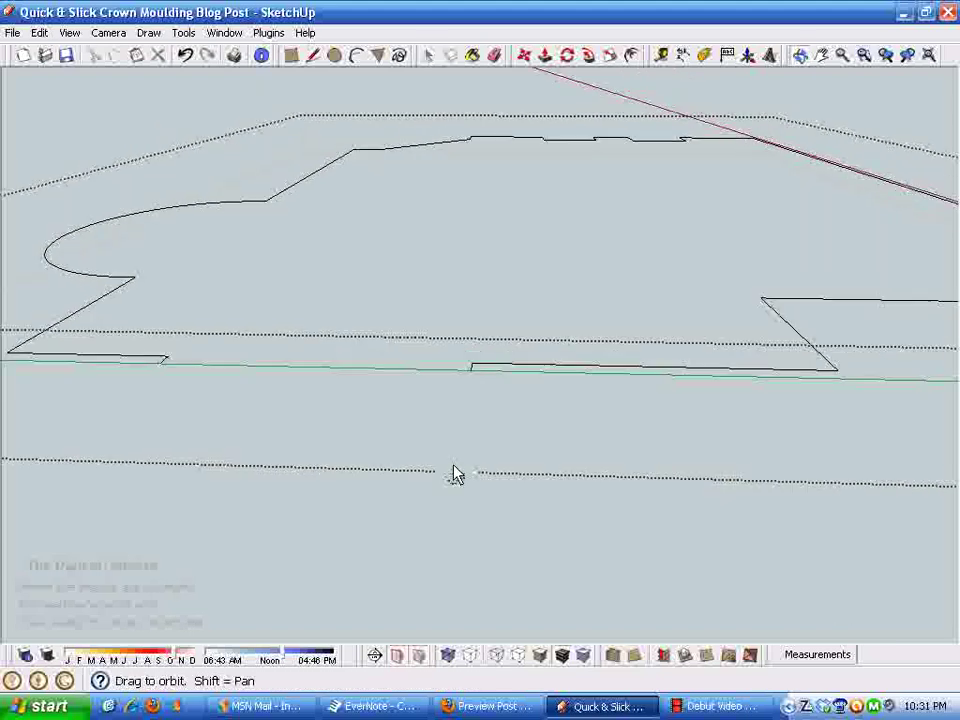
{"action": "left_click", "coordinate": [428, 56]}
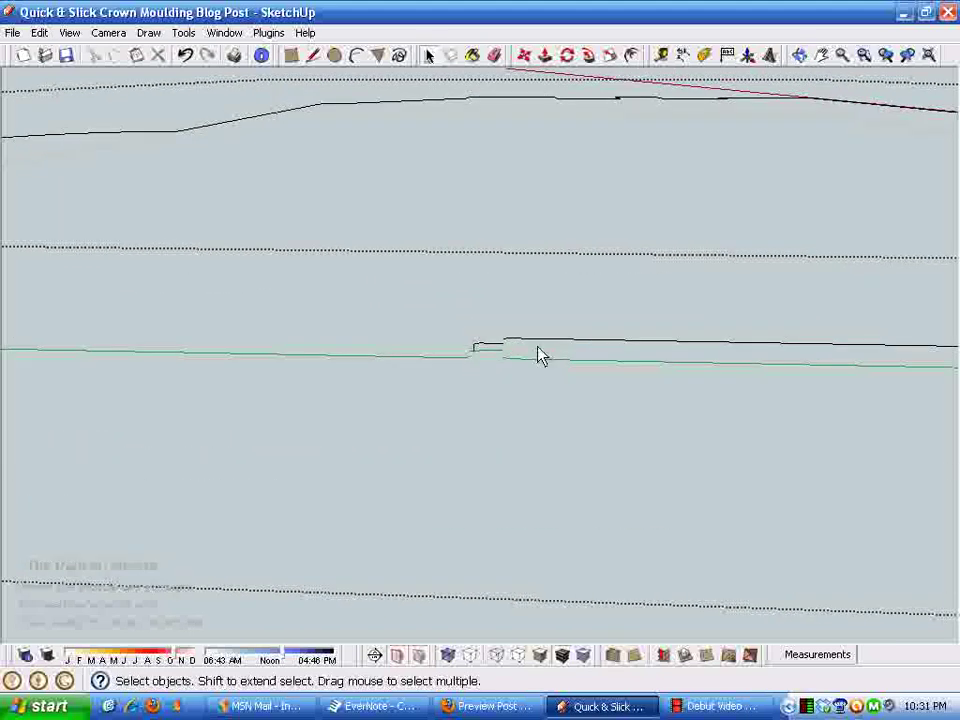
Draw a closed rectangular face below the top wall edge at the corner.
{"action": "left_click", "coordinate": [314, 56]}
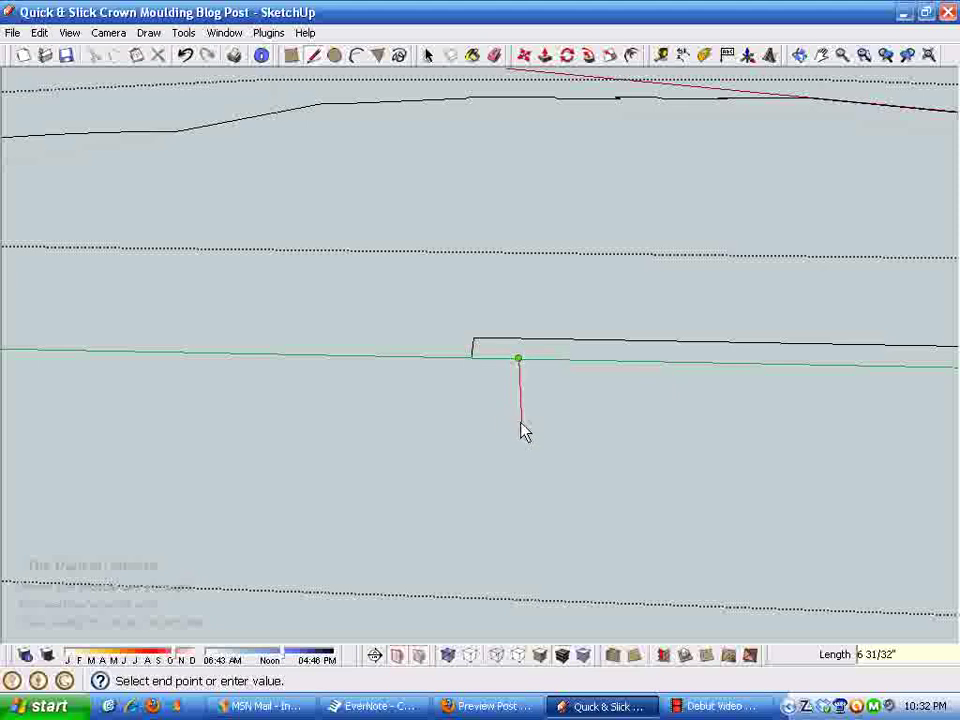
{"action": "mouse_move", "coordinate": [530, 424]}
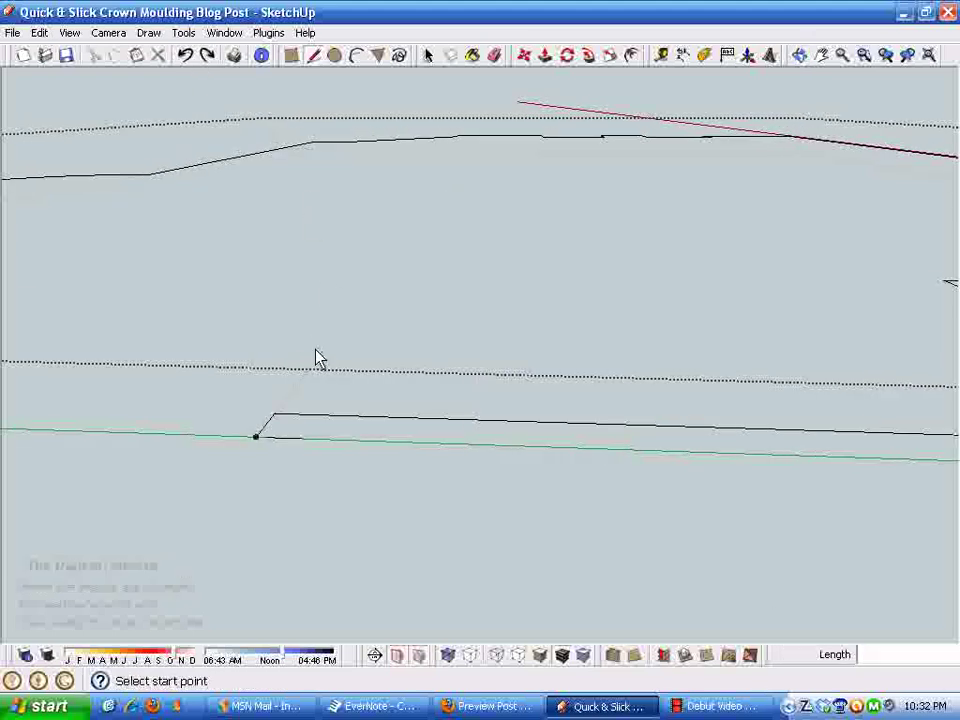
{"action": "left_click", "coordinate": [256, 436]}
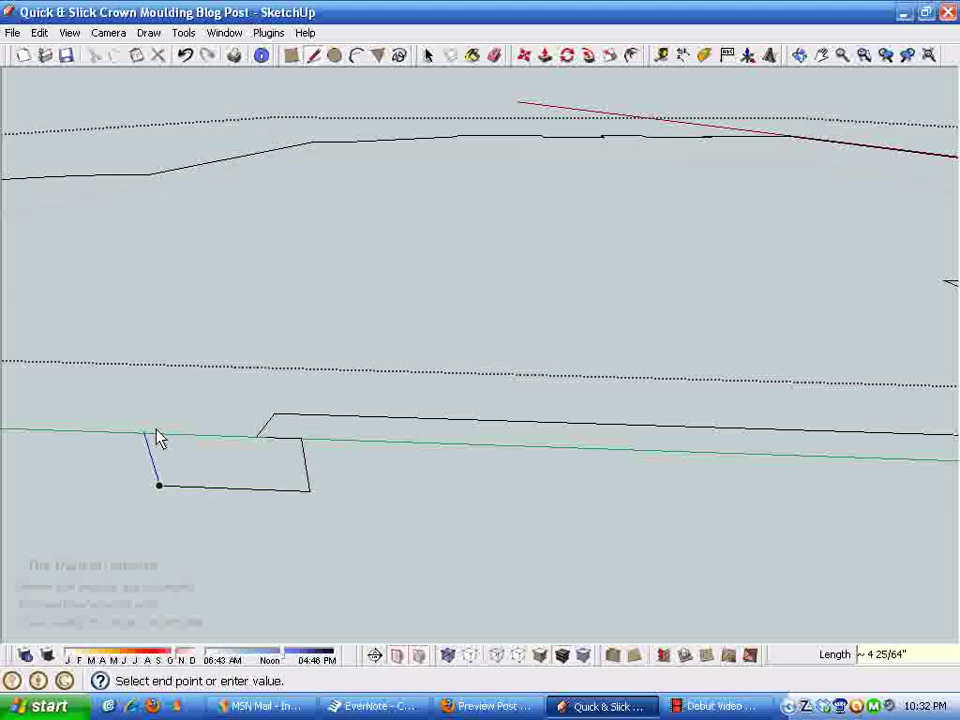
{"action": "left_click", "coordinate": [302, 440]}
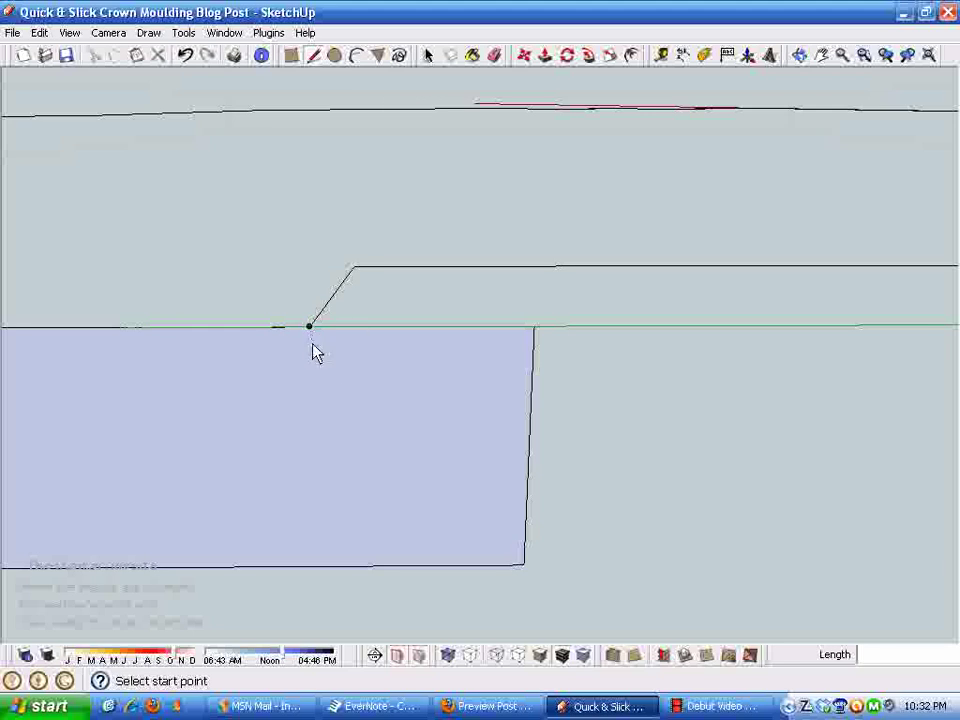
{"action": "mouse_move", "coordinate": [310, 330]}
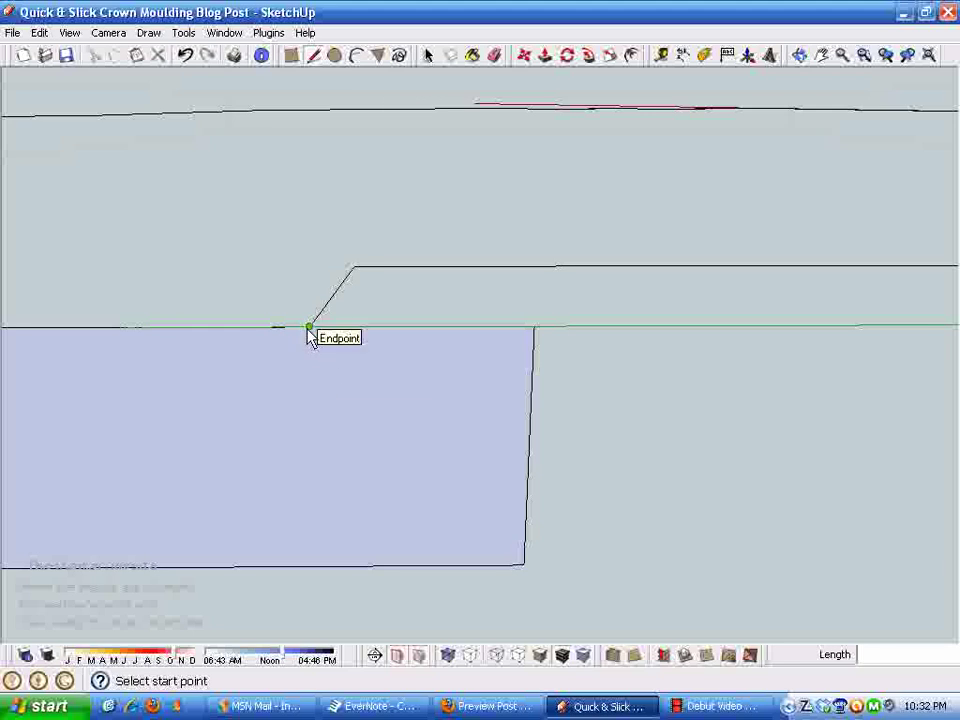
Draw a short vertical edge from the top corner down onto the rectangular face.
{"action": "left_click", "coordinate": [308, 328]}
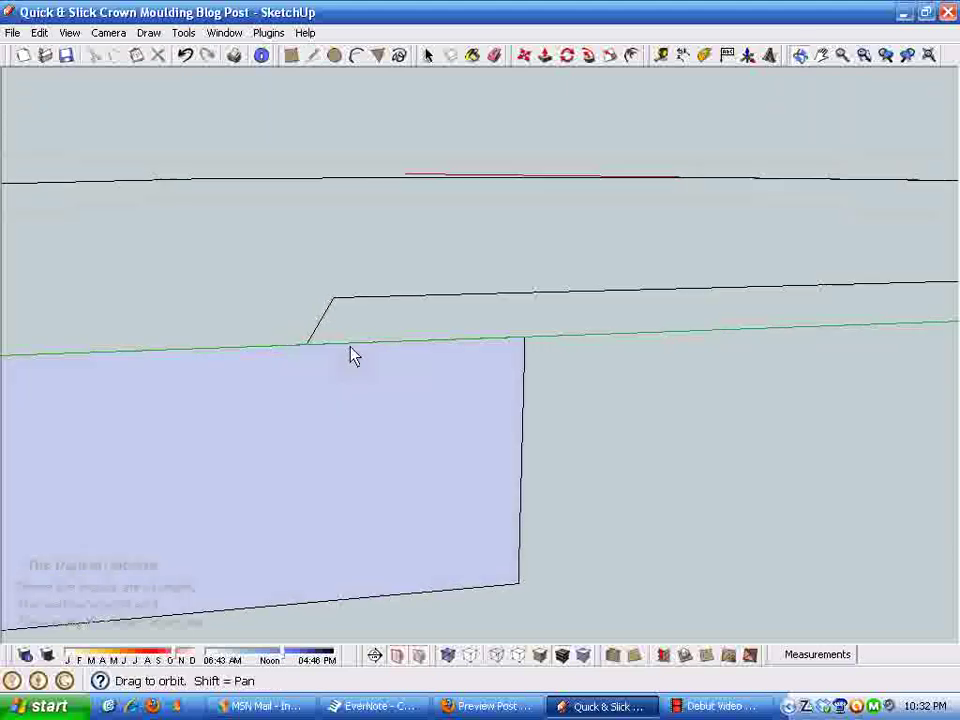
{"action": "left_click", "coordinate": [308, 344]}
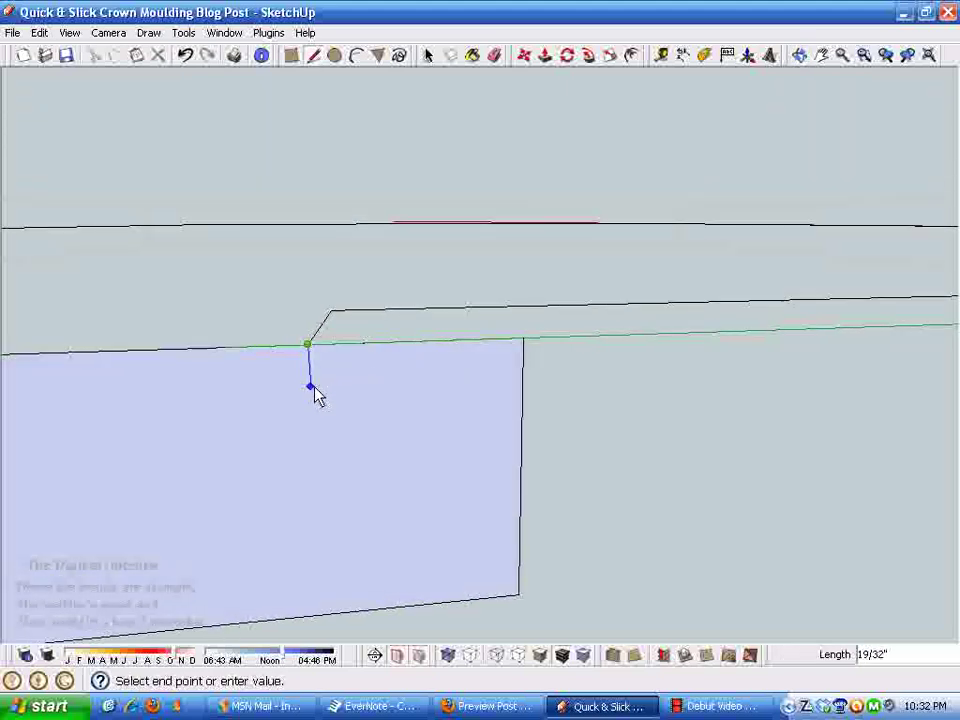
{"action": "mouse_move", "coordinate": [308, 388]}
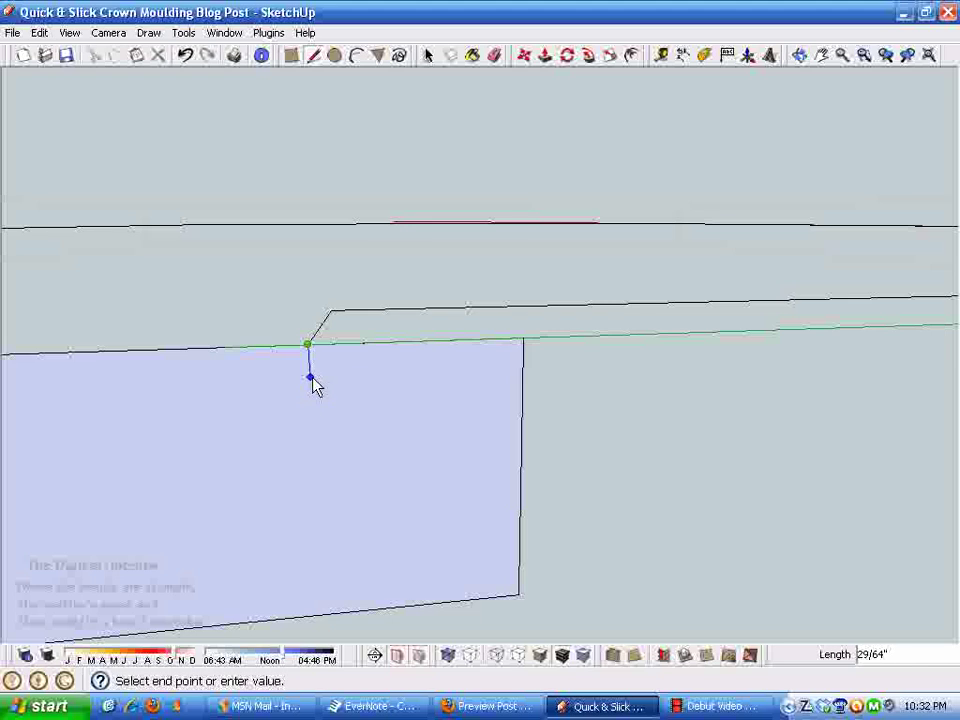
{"action": "mouse_move", "coordinate": [310, 378]}
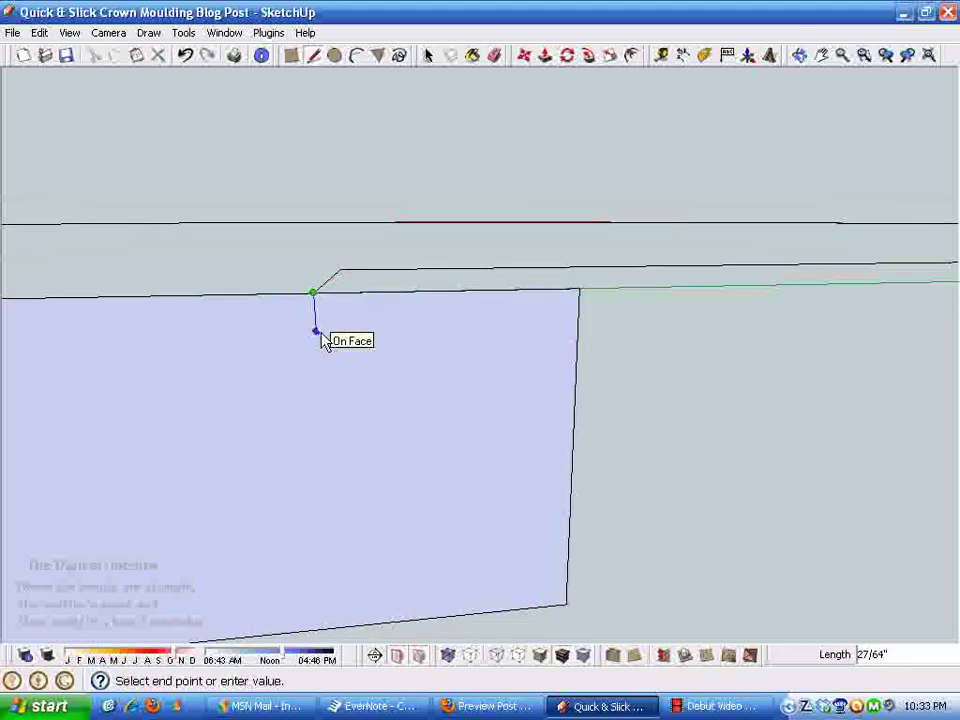
{"action": "left_click", "coordinate": [316, 332]}
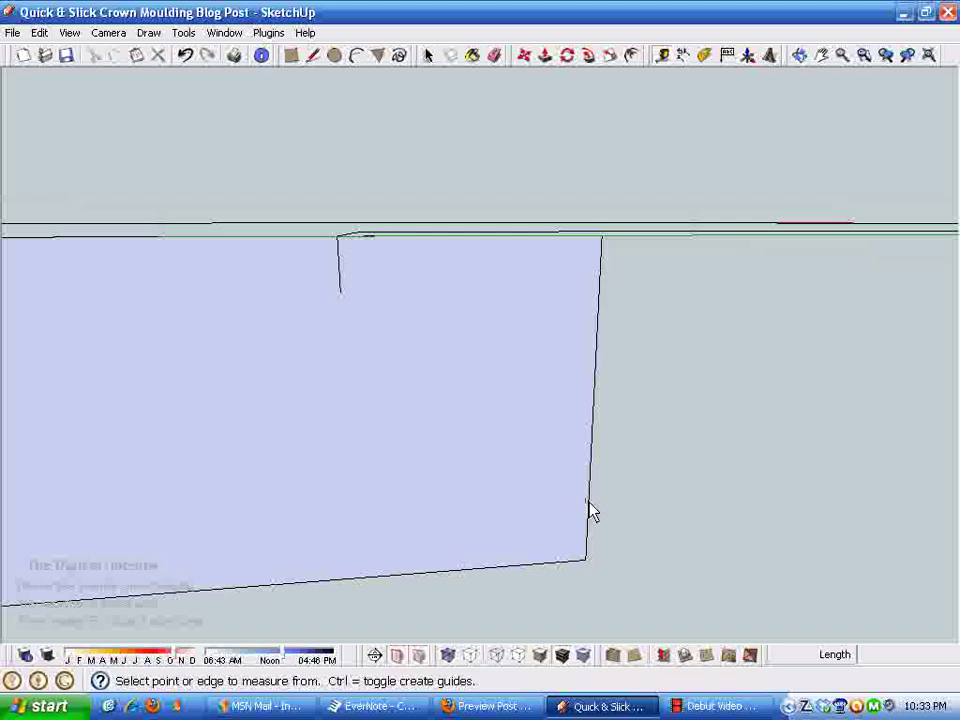
Place a Tape Measure guide inside the face edge and draw the profile arc, erasing a leftover guide.
{"action": "left_click", "coordinate": [564, 502]}
{"action": "type", "text": ".25"}
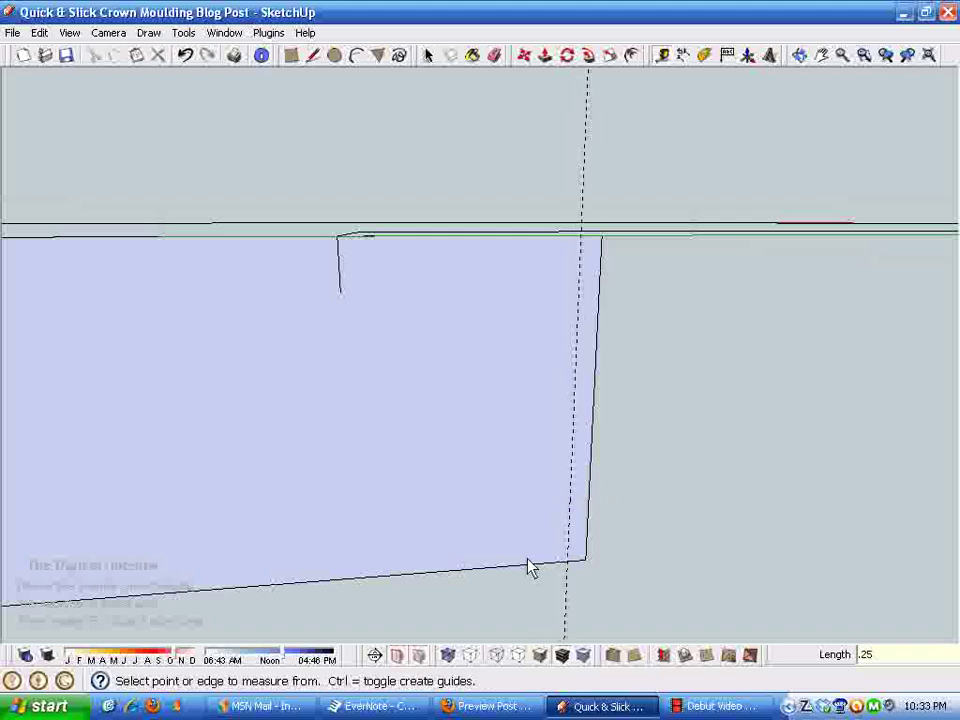
{"action": "left_click", "coordinate": [532, 562]}
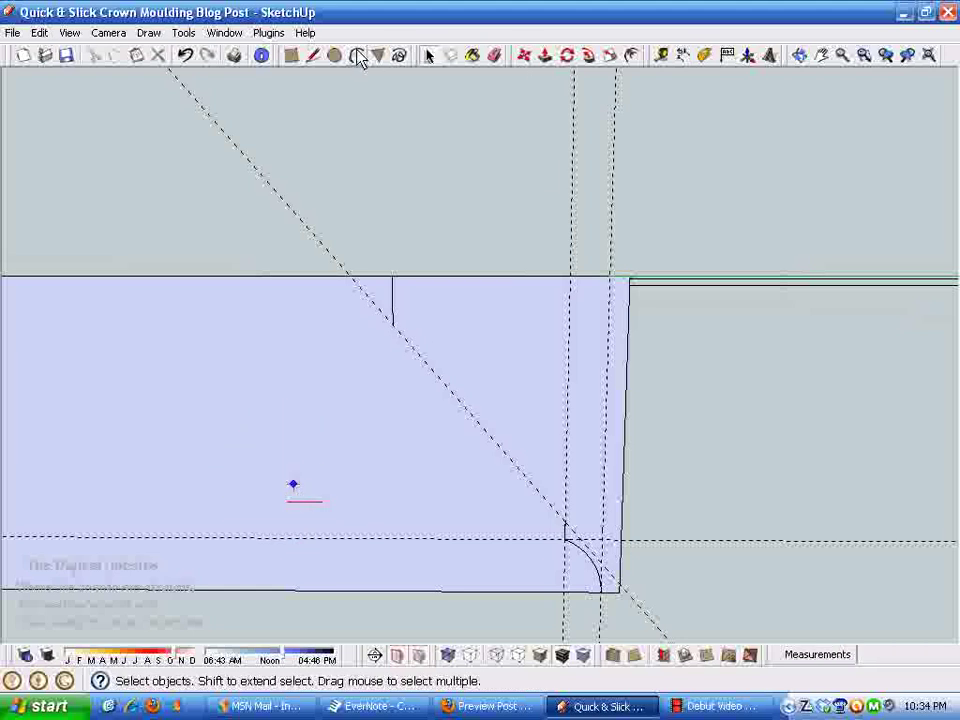
{"action": "left_click", "coordinate": [356, 56]}
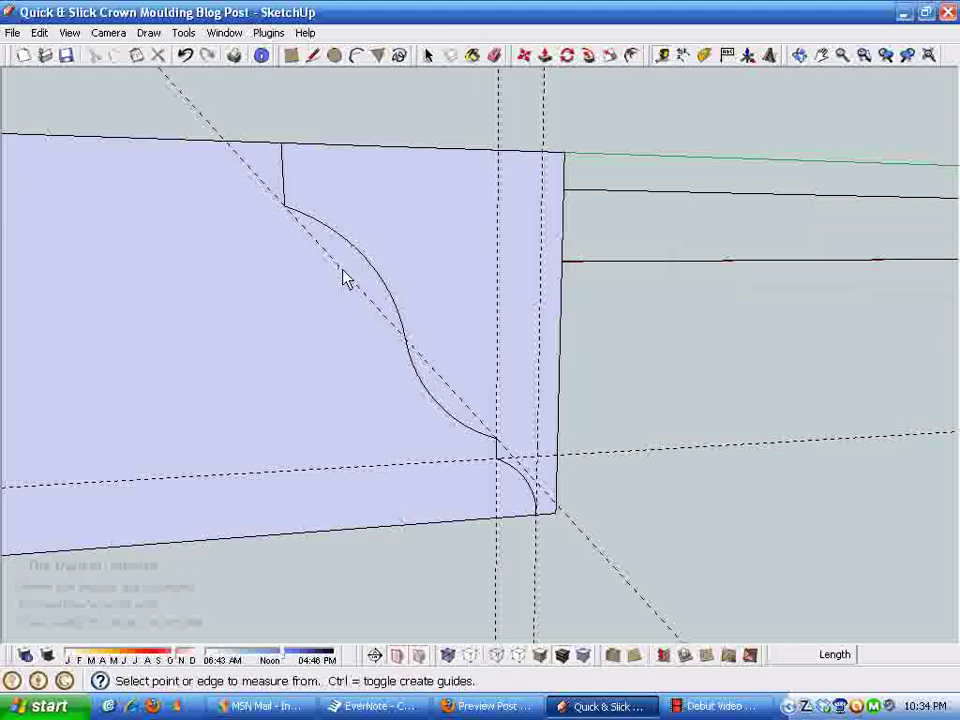
{"action": "left_click", "coordinate": [398, 218]}
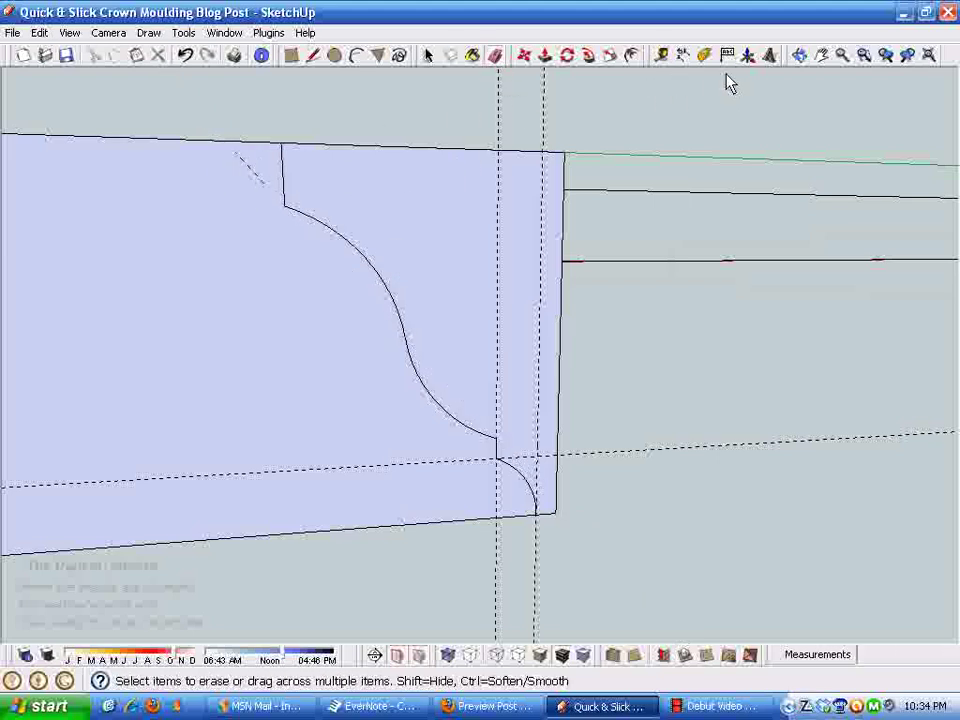
Set a Protractor guide at the curve's top and draw an edge along it.
{"action": "left_click", "coordinate": [708, 56]}
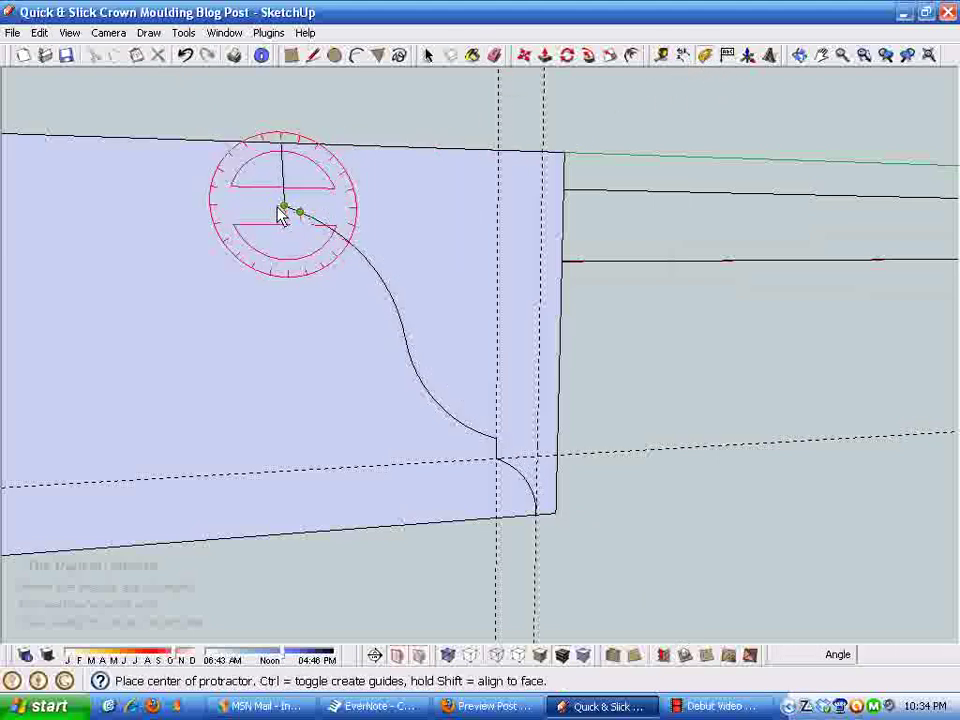
{"action": "left_click", "coordinate": [284, 206]}
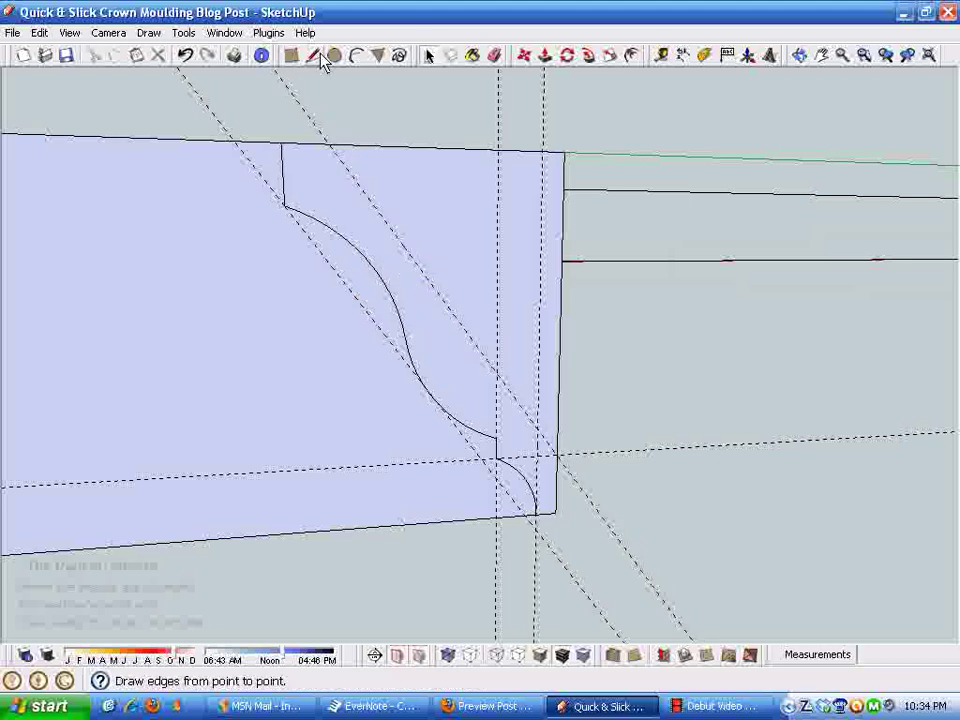
{"action": "left_click", "coordinate": [328, 144]}
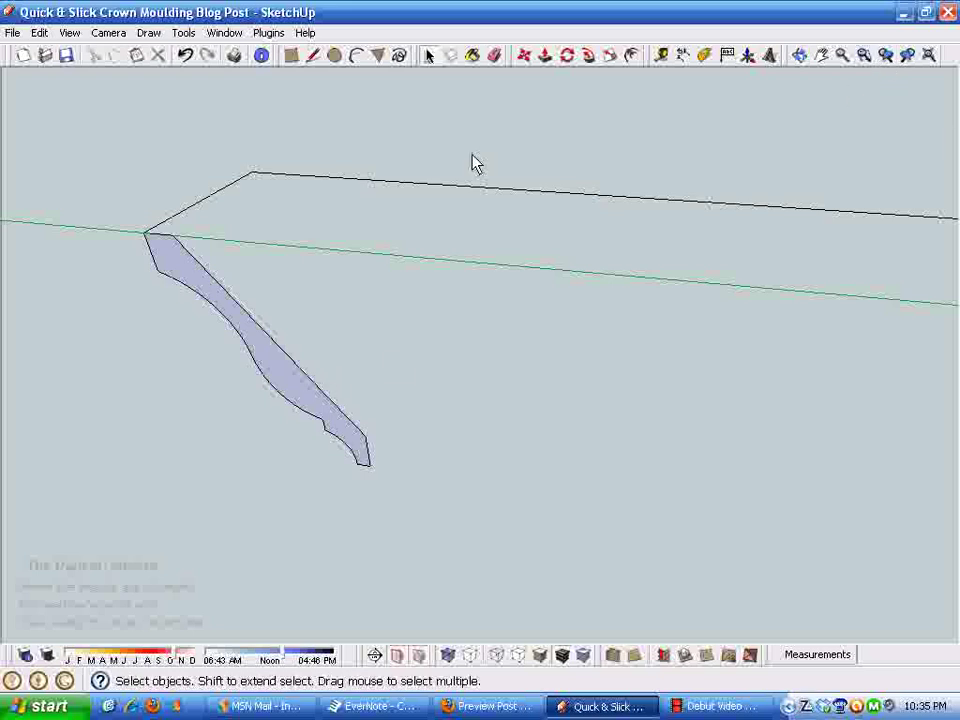
{"action": "mouse_move", "coordinate": [328, 368]}
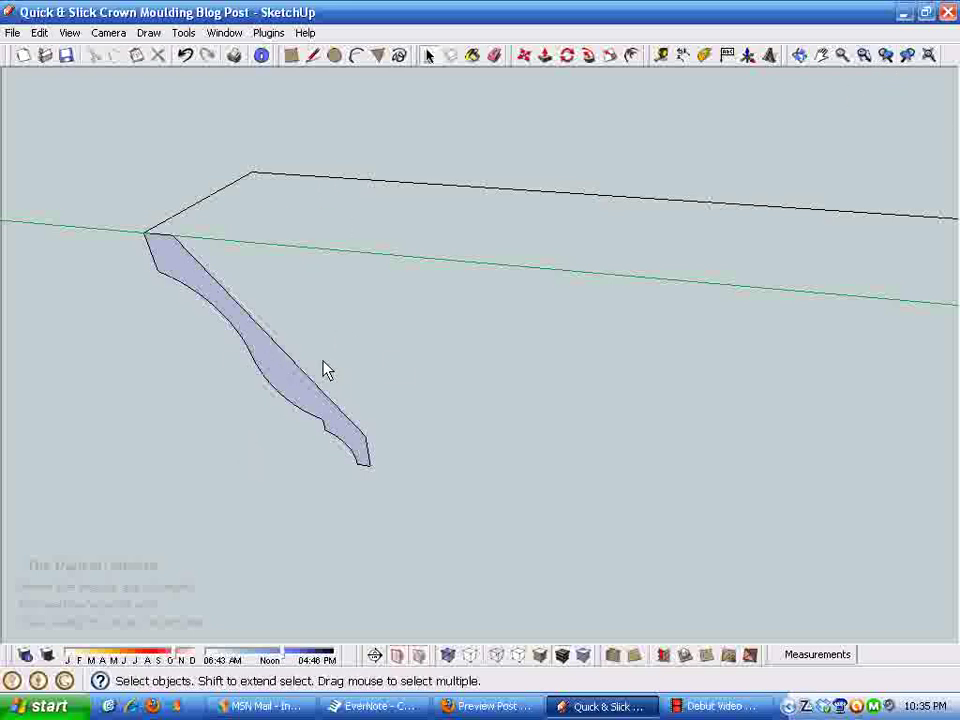
{"action": "mouse_move", "coordinate": [250, 384]}
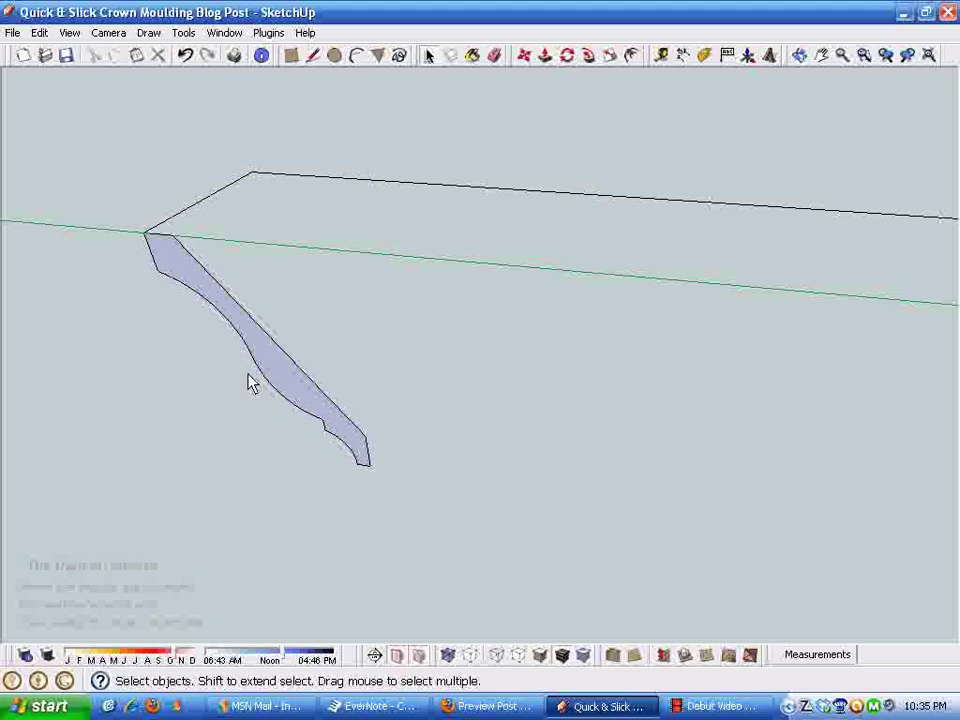
{"action": "mouse_move", "coordinate": [620, 84]}
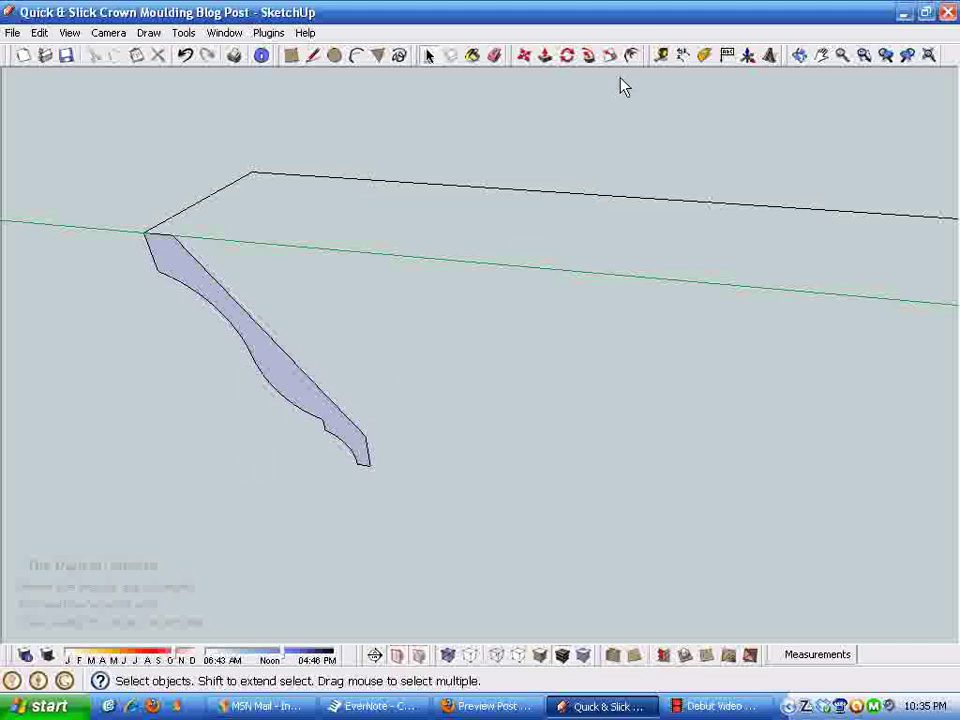
{"action": "mouse_move", "coordinate": [212, 204]}
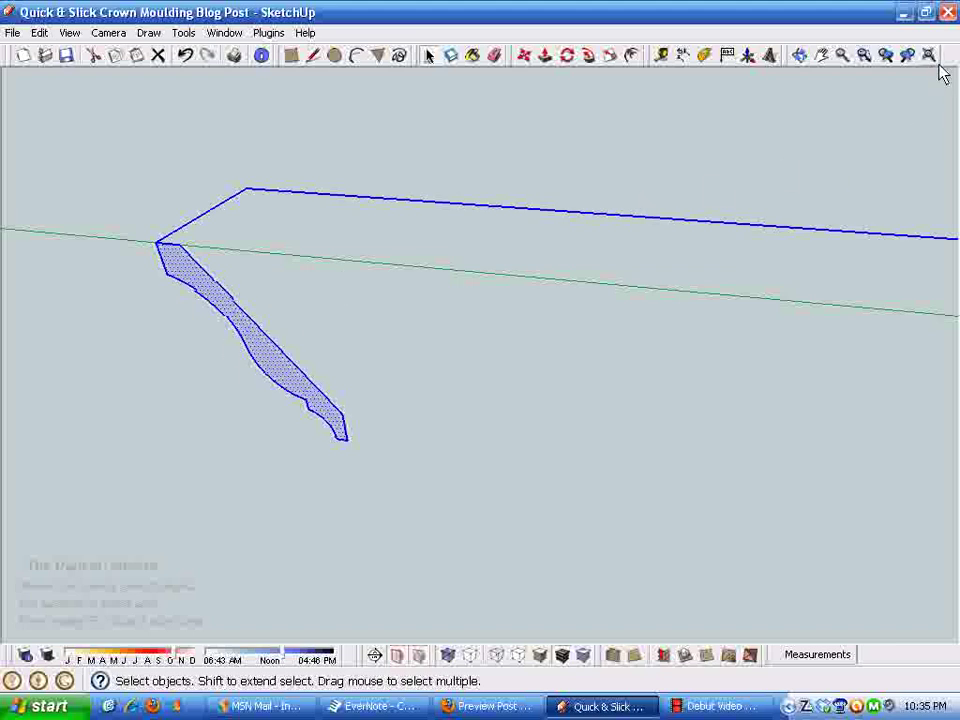
{"action": "mouse_move", "coordinate": [928, 56]}
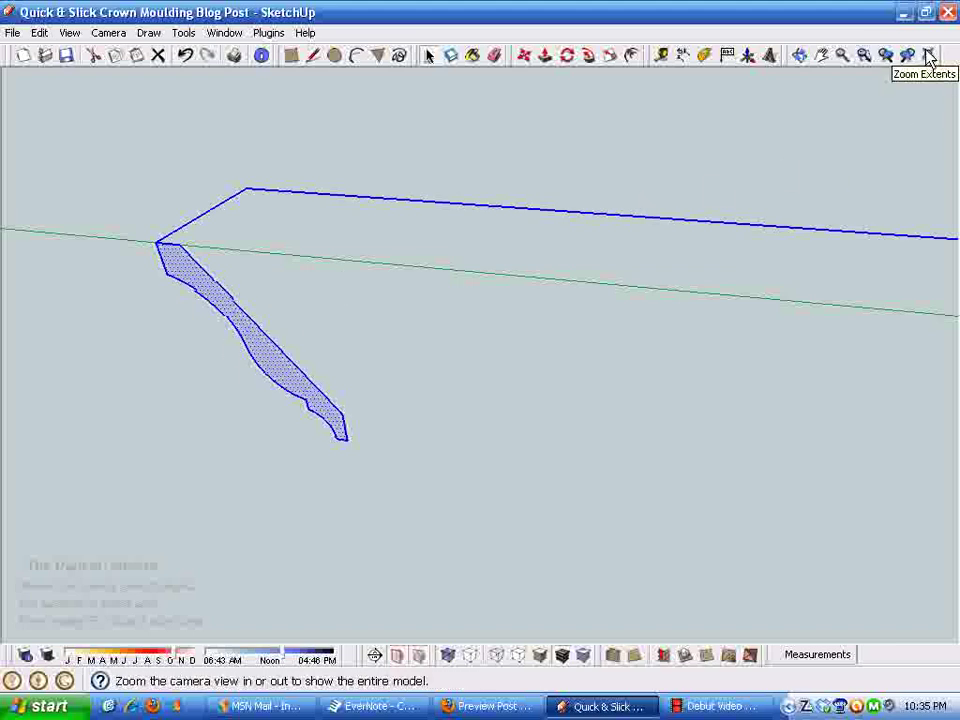
Zoom Extents so the whole profile and perimeter path are visible together.
{"action": "left_click", "coordinate": [928, 56]}
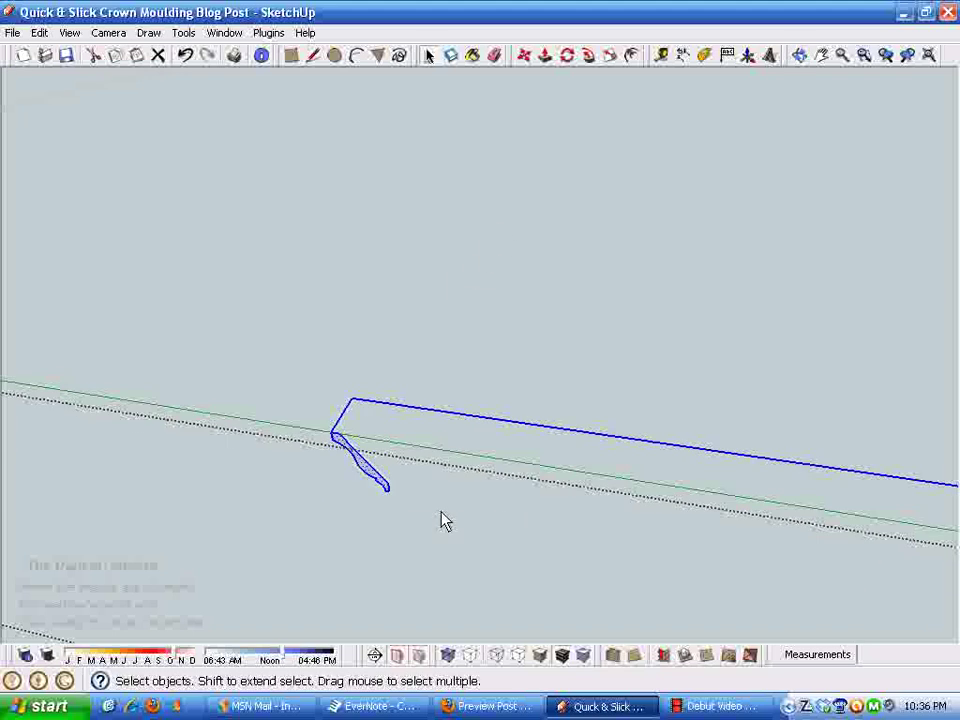
{"action": "mouse_move", "coordinate": [288, 444]}
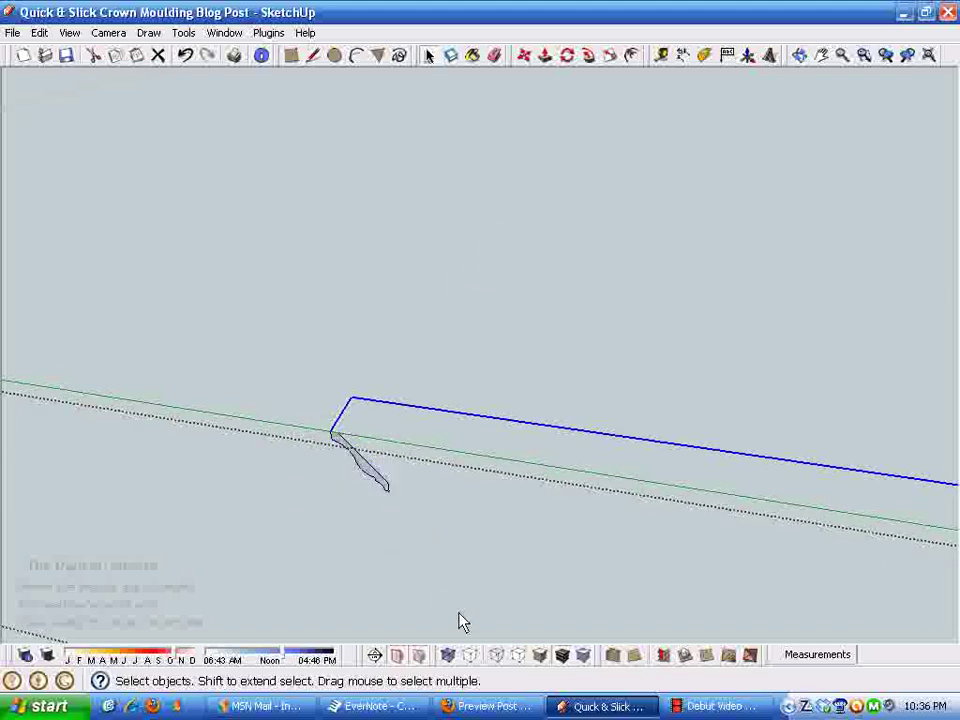
{"action": "mouse_move", "coordinate": [416, 504]}
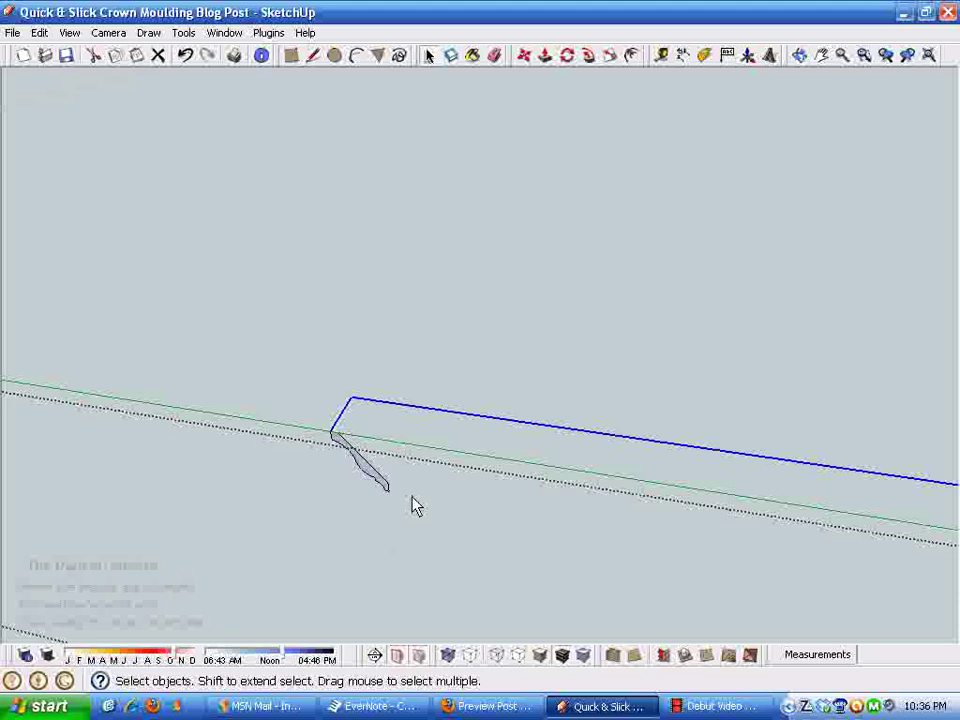
{"action": "mouse_move", "coordinate": [370, 408]}
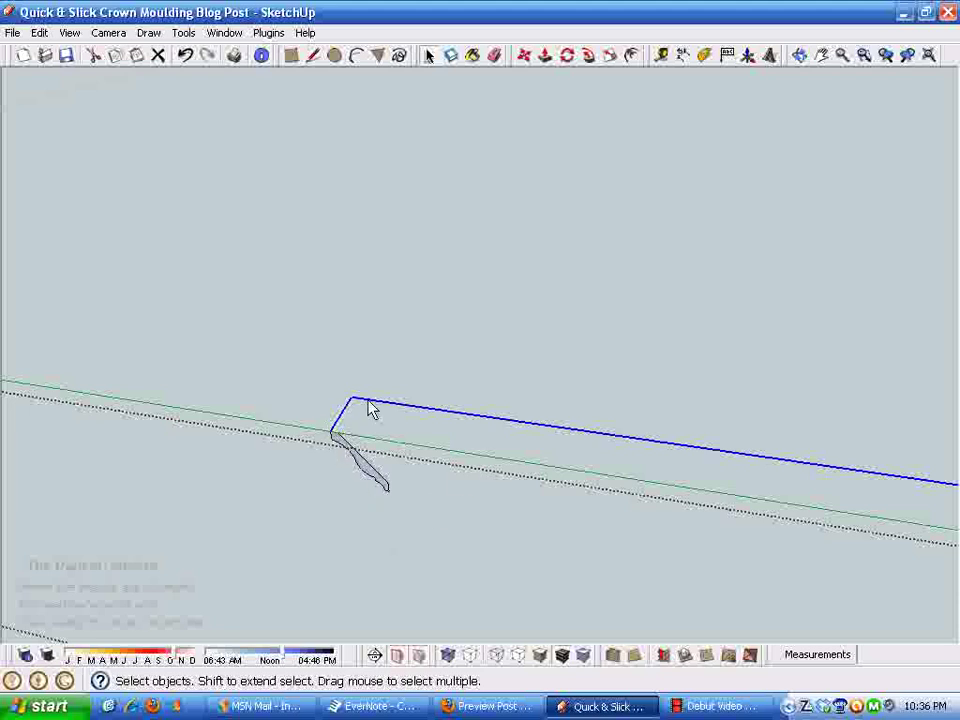
{"action": "mouse_move", "coordinate": [618, 360]}
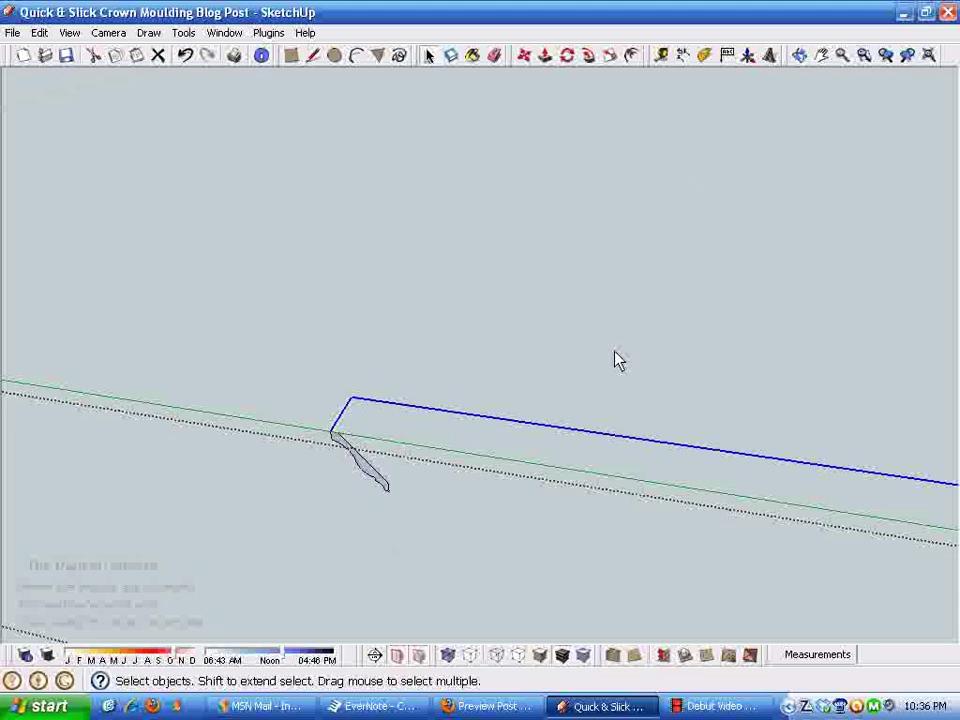
{"action": "mouse_move", "coordinate": [528, 486]}
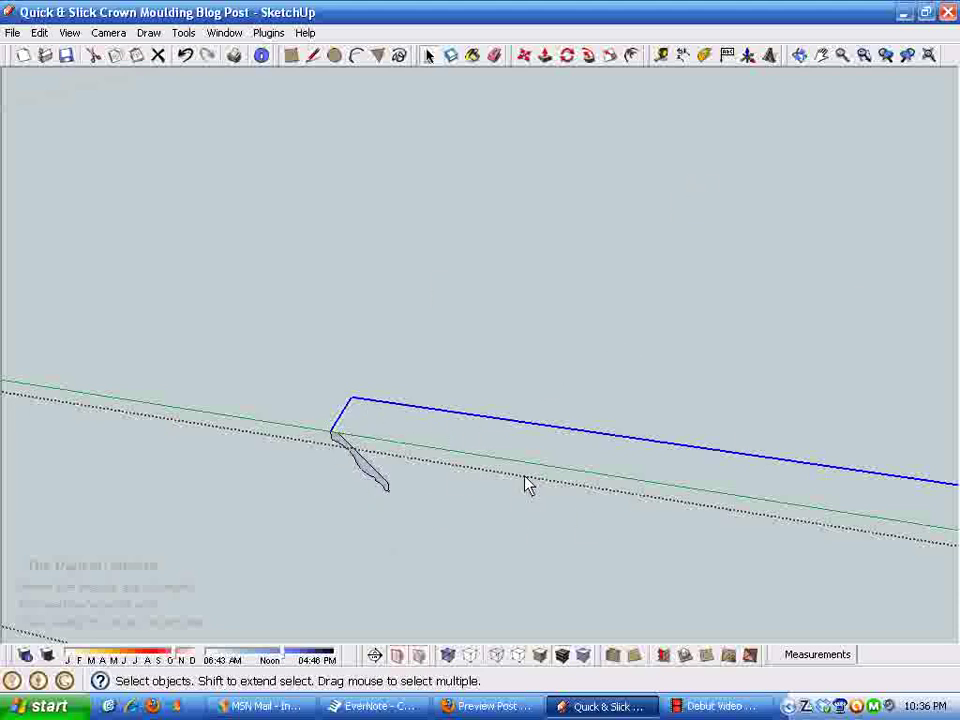
{"action": "mouse_move", "coordinate": [720, 186]}
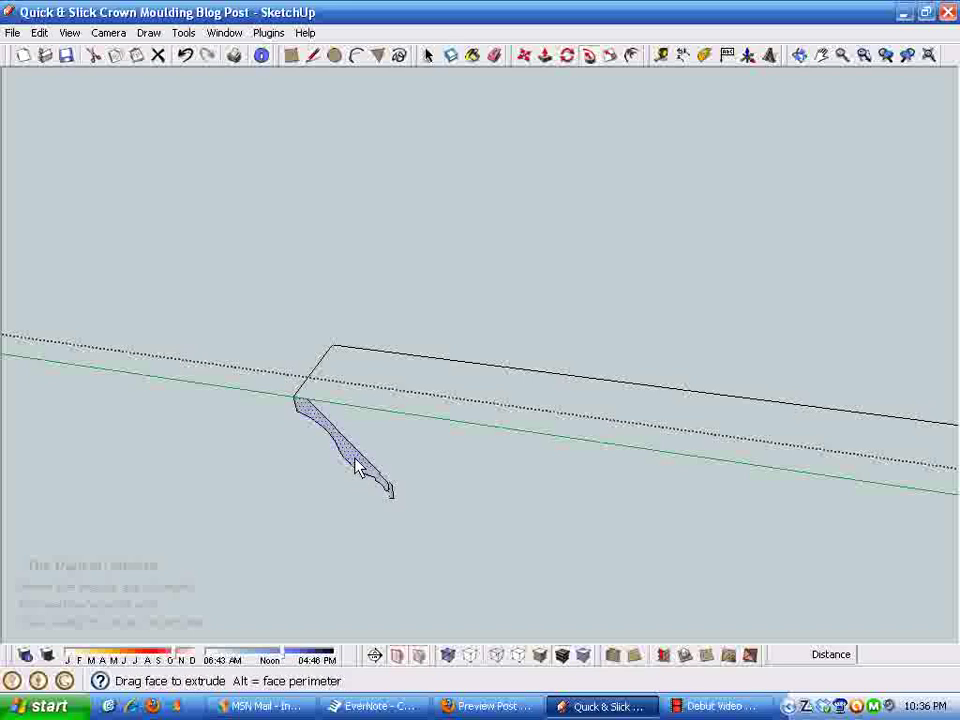
{"action": "mouse_move", "coordinate": [484, 508]}
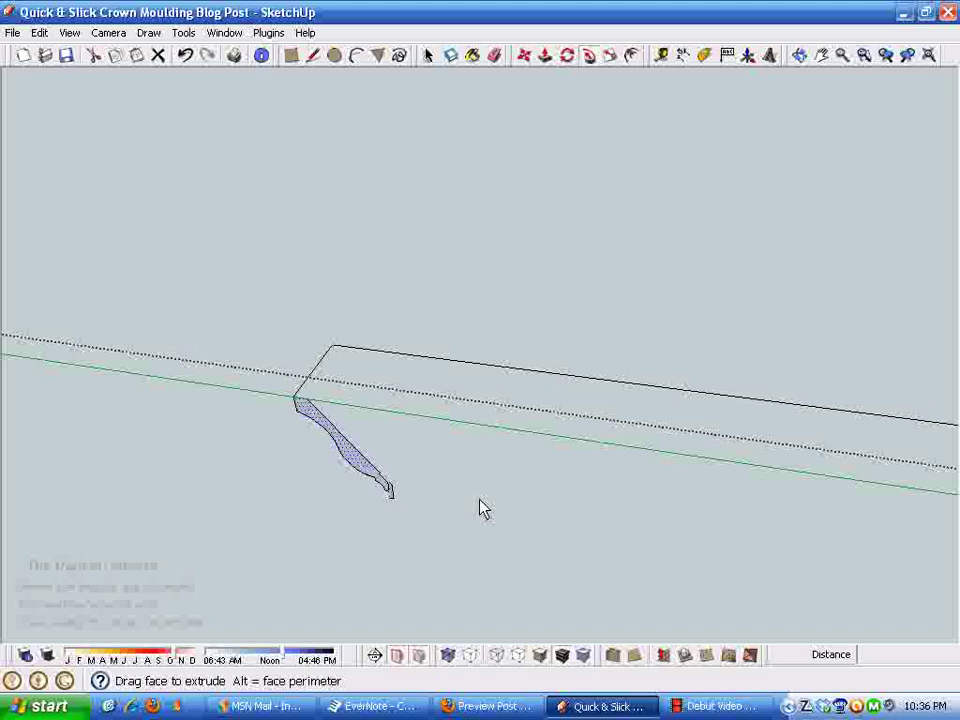
{"action": "mouse_move", "coordinate": [488, 504]}
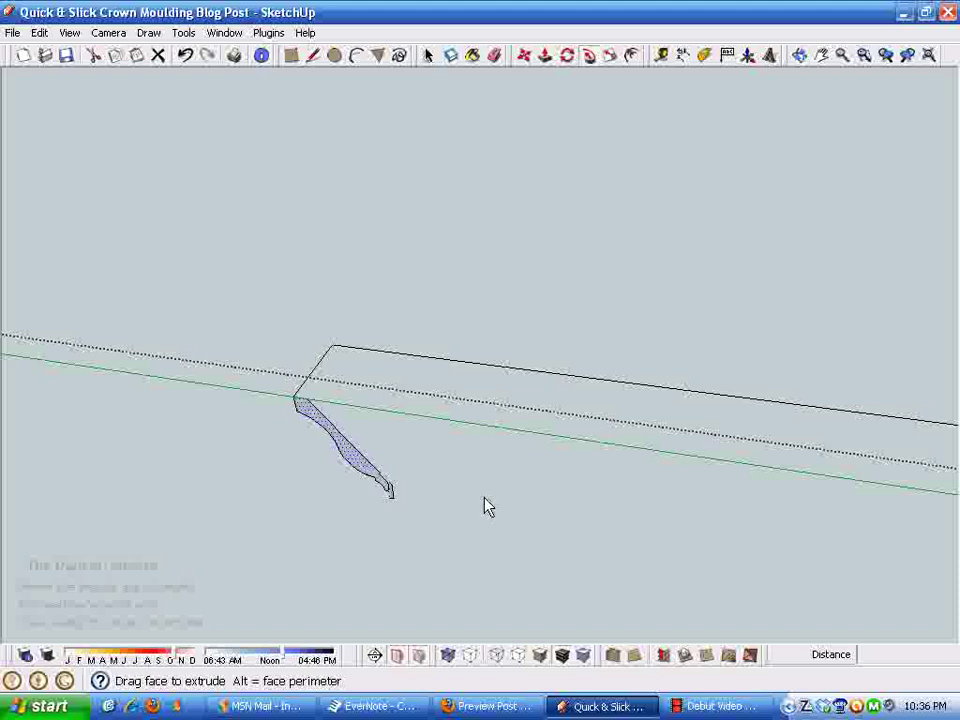
{"action": "mouse_move", "coordinate": [496, 328]}
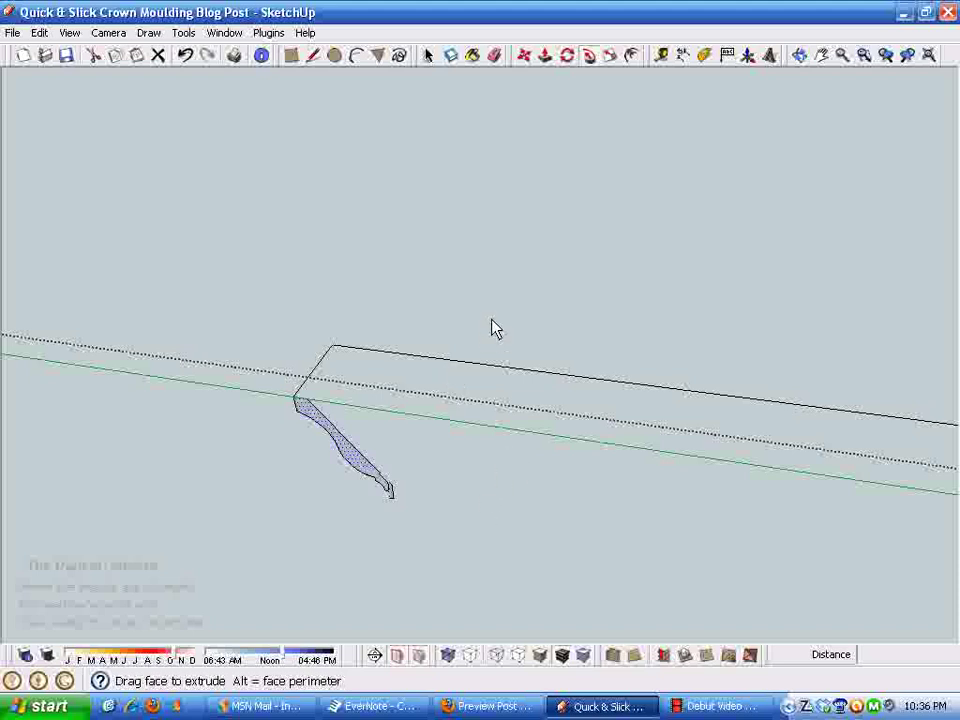
{"action": "mouse_move", "coordinate": [264, 248]}
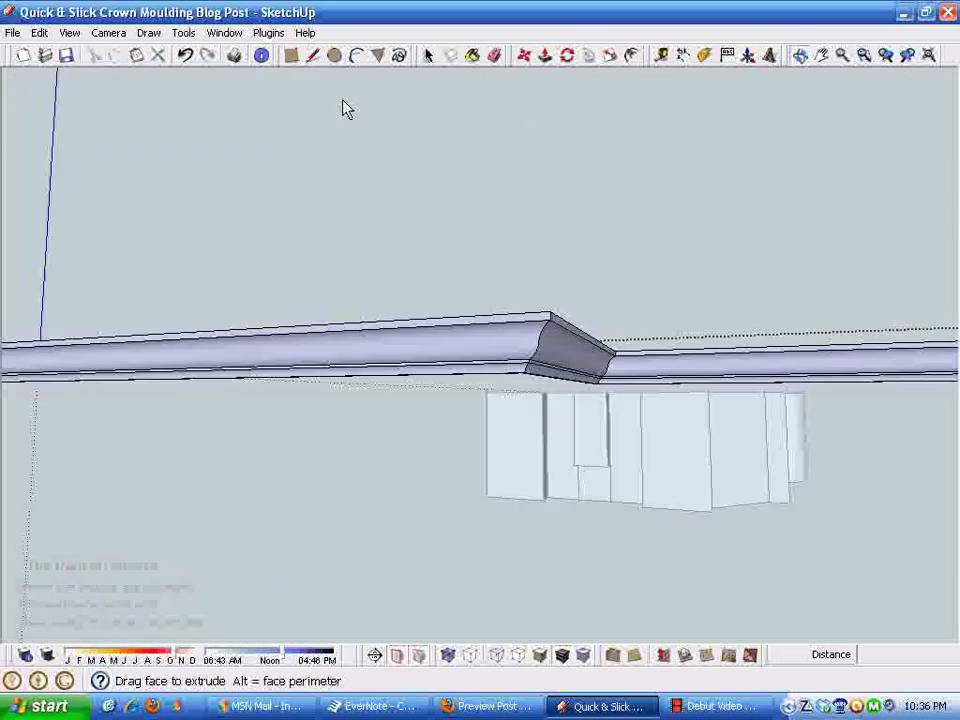
Orbit around the extruded moulding to inspect its corners and curved section.
{"action": "left_click_drag", "start_coordinate": [342, 108], "coordinate": [258, 296]}
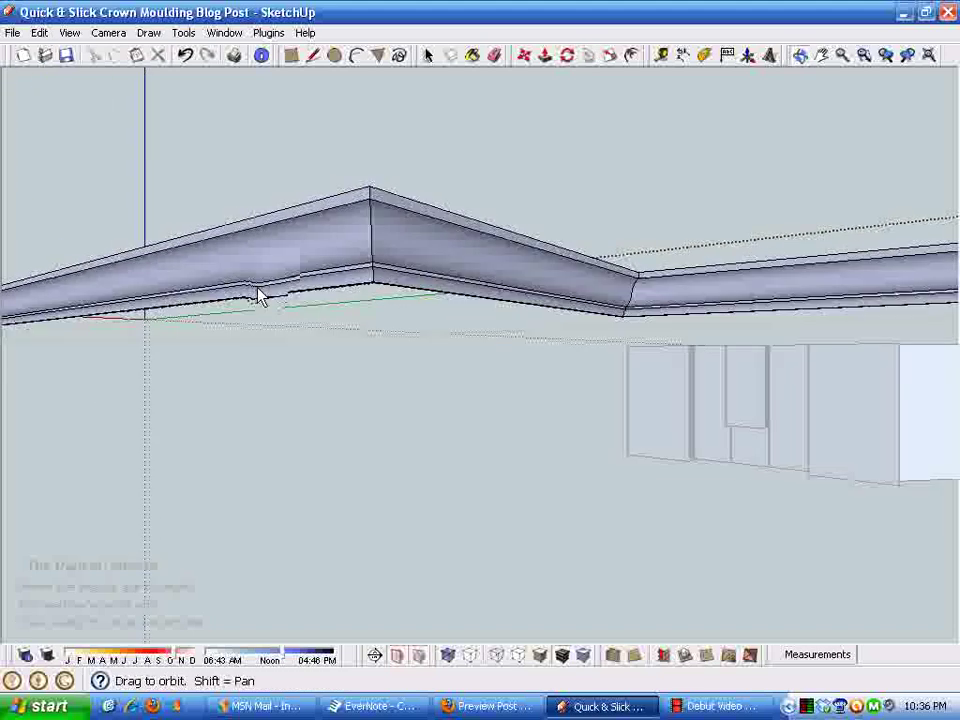
{"action": "left_click_drag", "start_coordinate": [258, 298], "coordinate": [544, 398]}
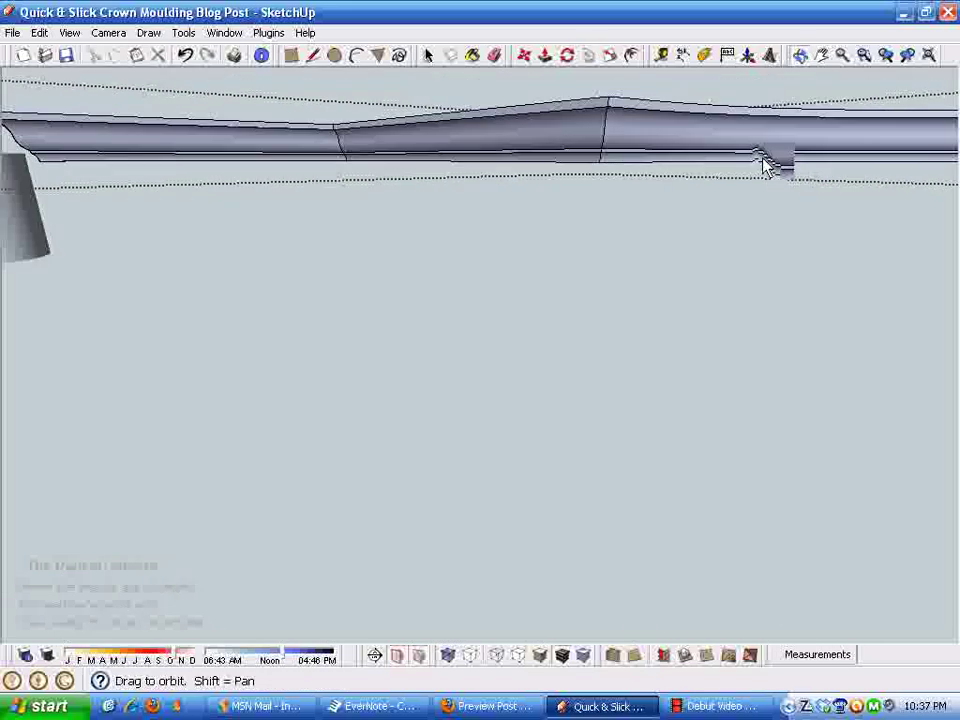
{"action": "left_click_drag", "start_coordinate": [764, 164], "coordinate": [336, 310]}
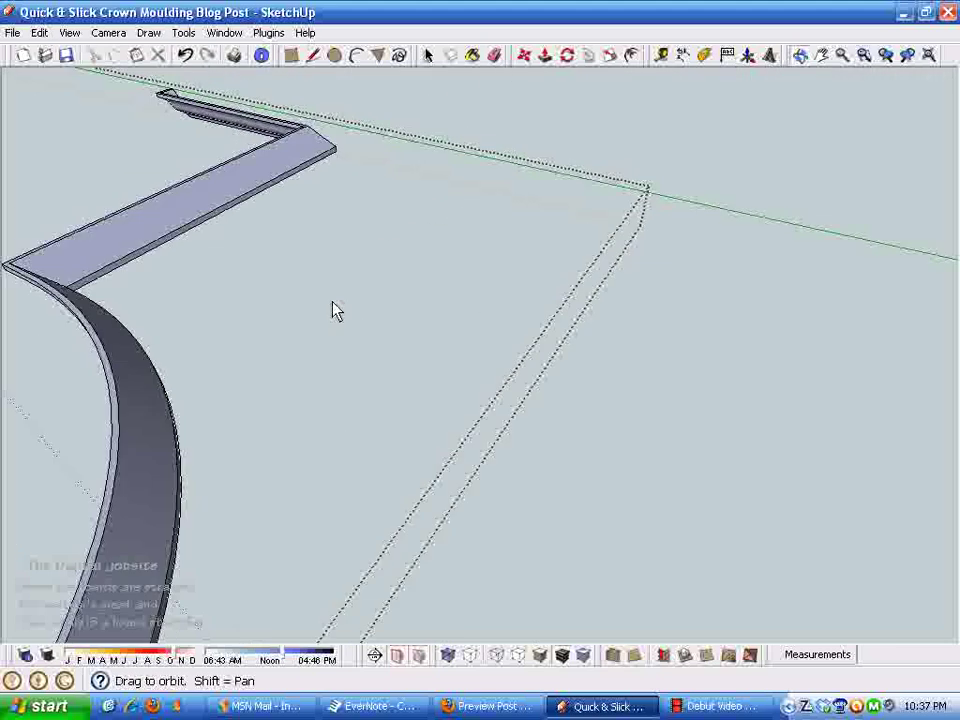
{"action": "right_click", "coordinate": [548, 338]}
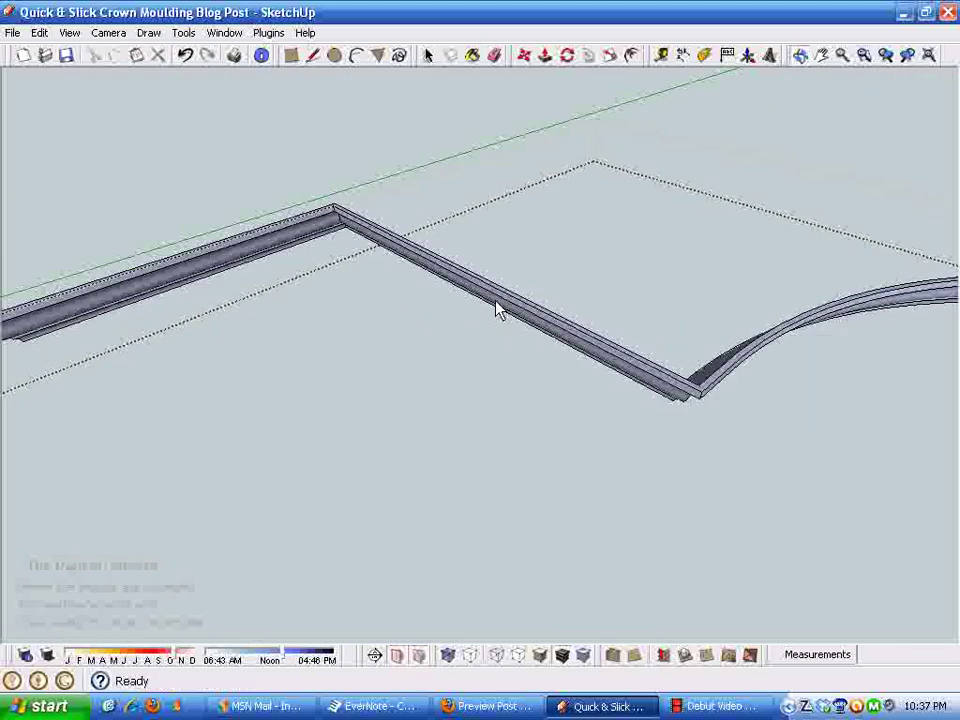
Select the finished moulding ring and bring up its context menu.
{"action": "left_click", "coordinate": [500, 310]}
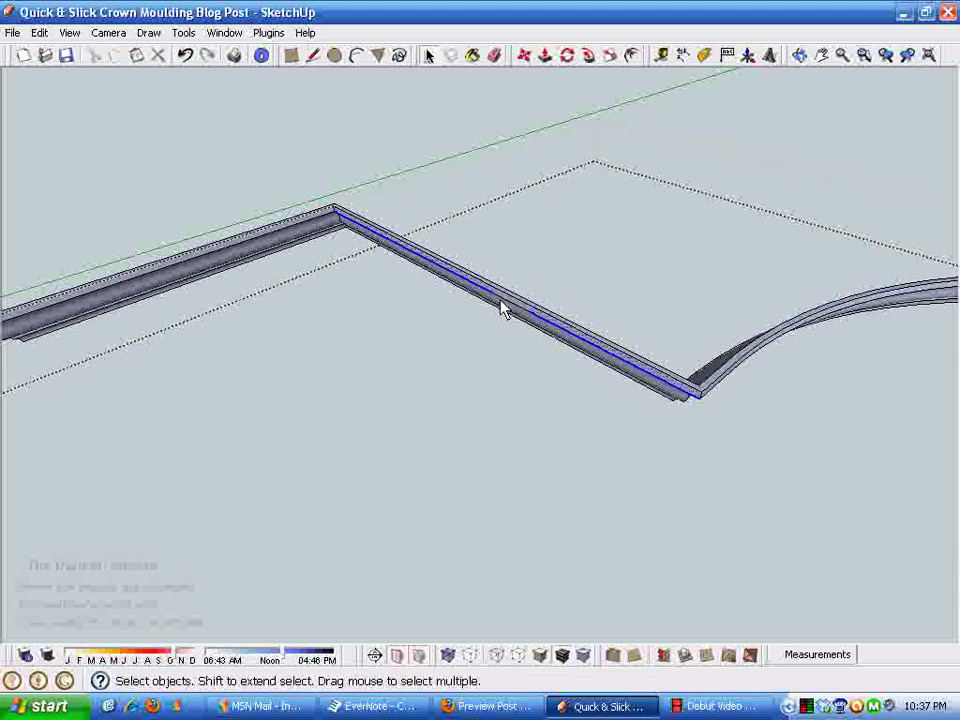
{"action": "right_click", "coordinate": [504, 310]}
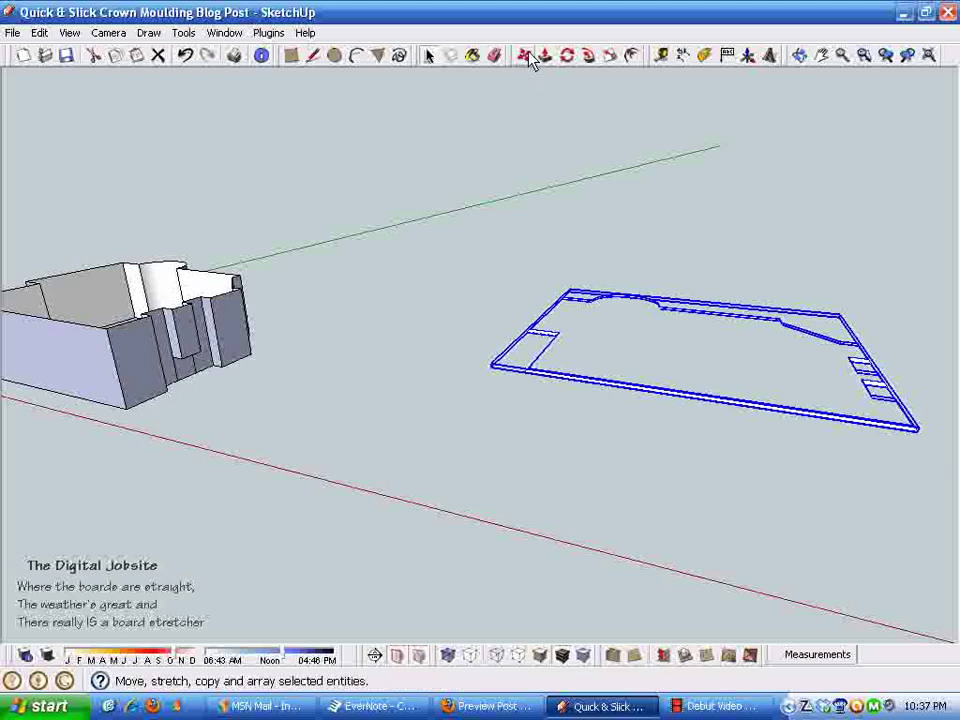
Move the moulding onto the room model and check it along the curved wall.
{"action": "left_click", "coordinate": [524, 56]}
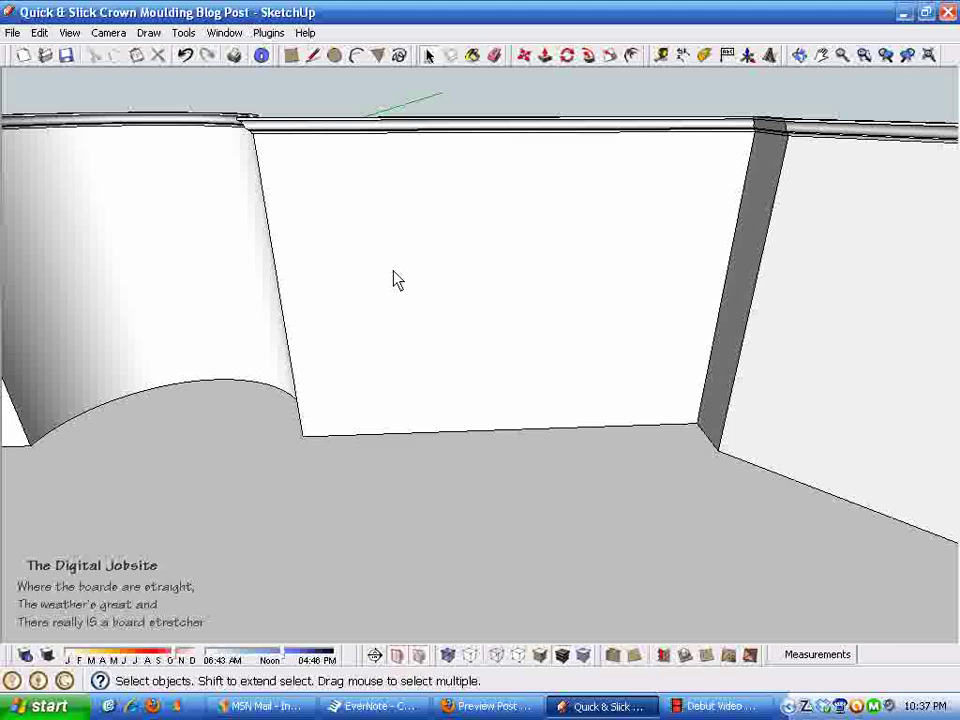
{"action": "left_click_drag", "start_coordinate": [398, 280], "coordinate": [672, 292]}
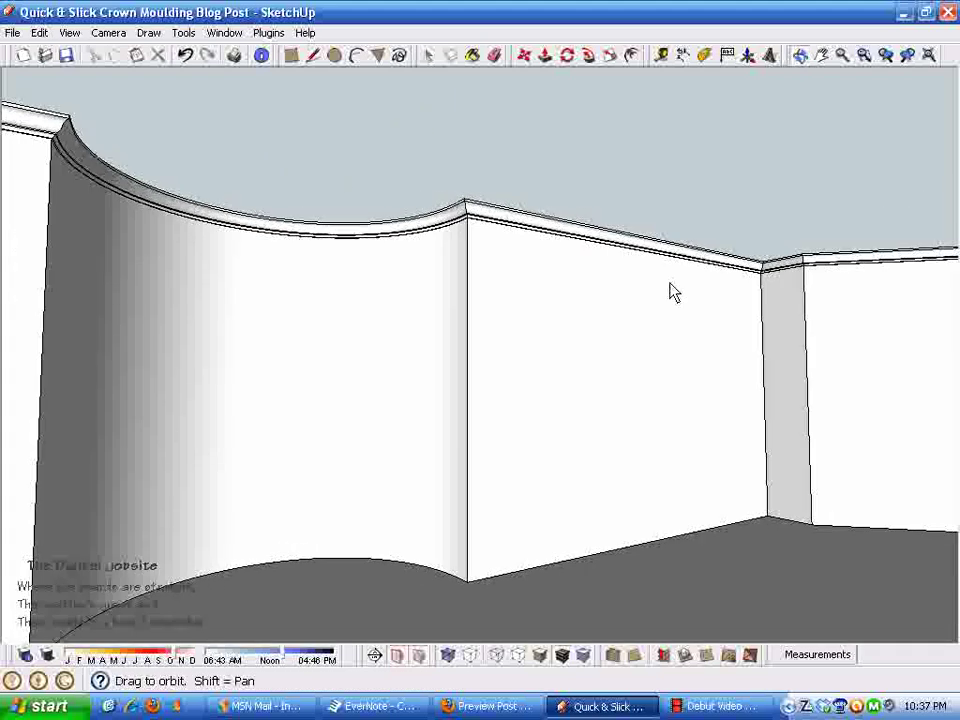
{"action": "left_click_drag", "start_coordinate": [672, 292], "coordinate": [576, 476]}
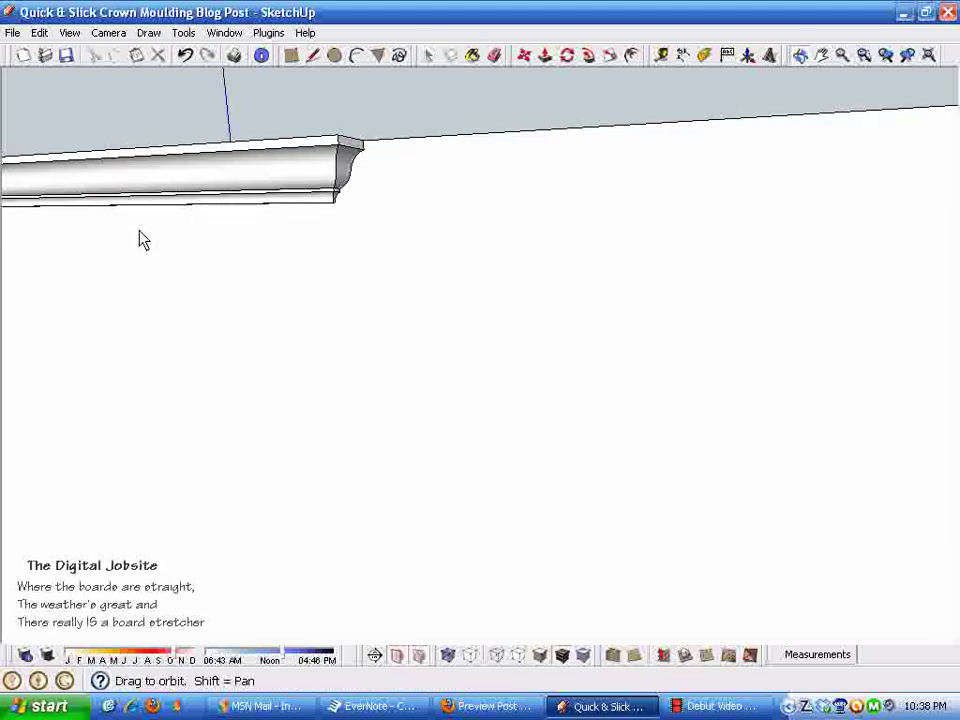
Orbit above and around the room to verify the moulding sits on every wall top.
{"action": "left_click", "coordinate": [928, 56]}
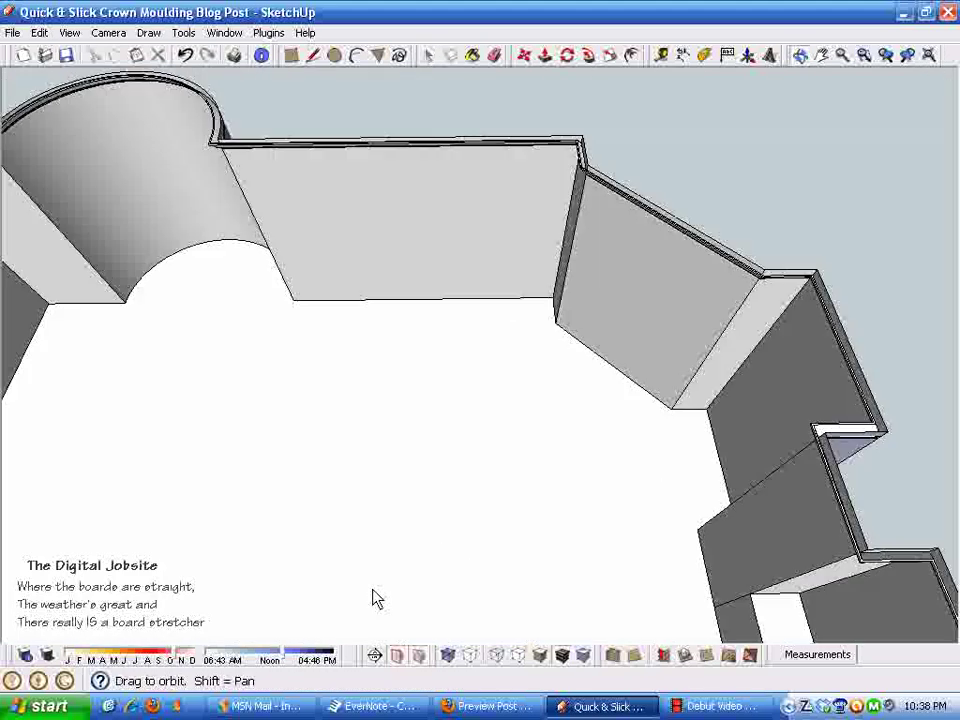
{"action": "left_click_drag", "start_coordinate": [378, 598], "coordinate": [630, 336]}
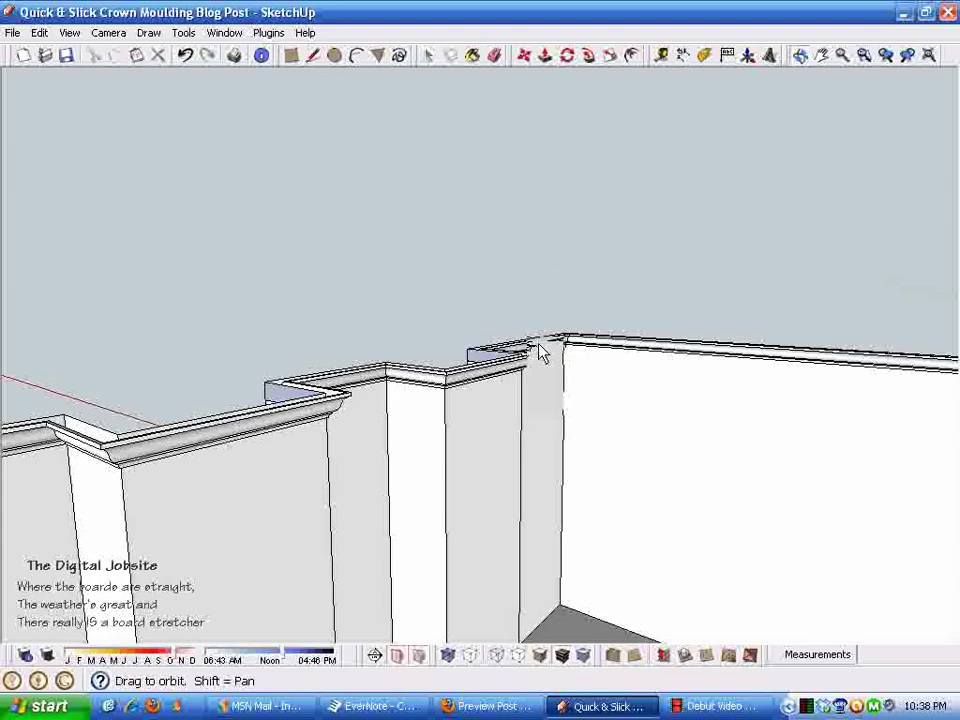
{"action": "left_click_drag", "start_coordinate": [540, 352], "coordinate": [458, 476]}
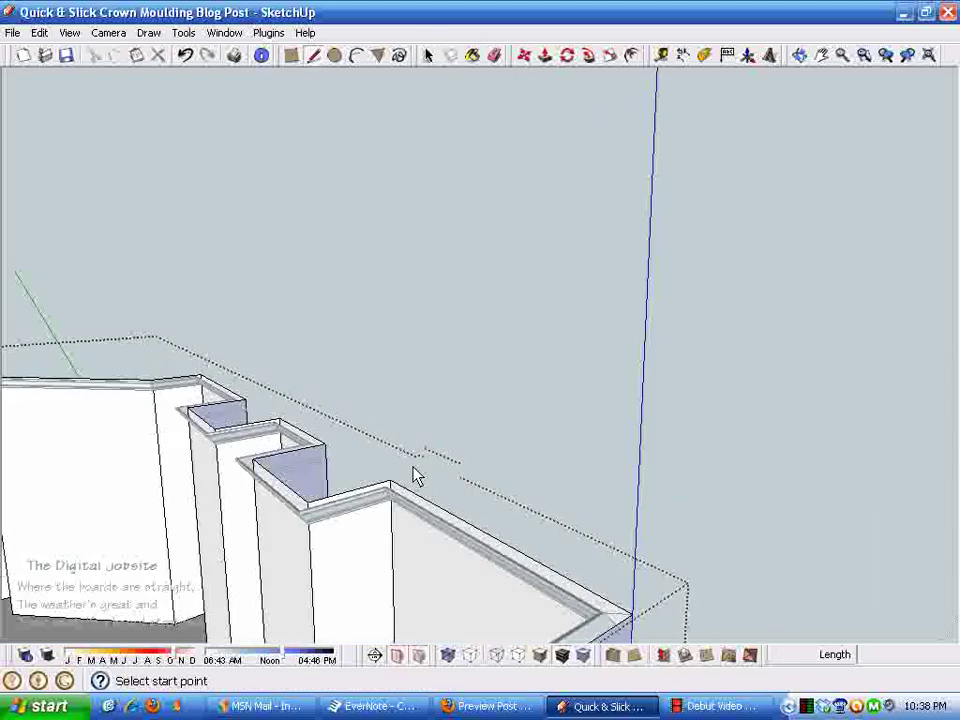
Draw an edge between wall-top corners so a ceiling face closes the room.
{"action": "left_click", "coordinate": [272, 424]}
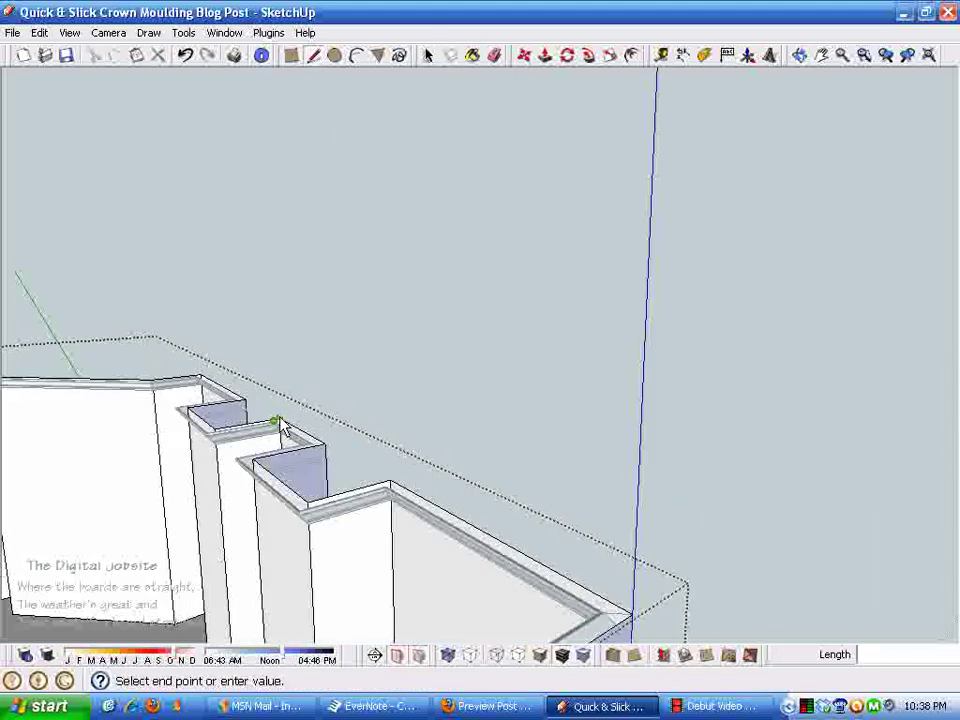
{"action": "left_click", "coordinate": [276, 424]}
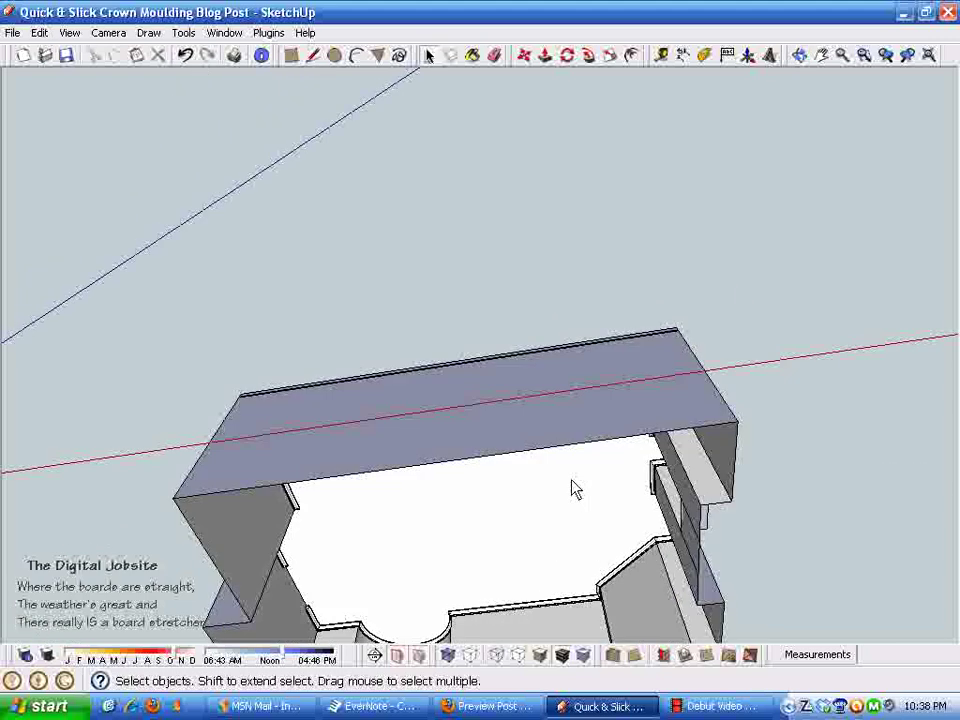
{"action": "scroll", "scroll_direction": "up", "scroll_amount": 3}
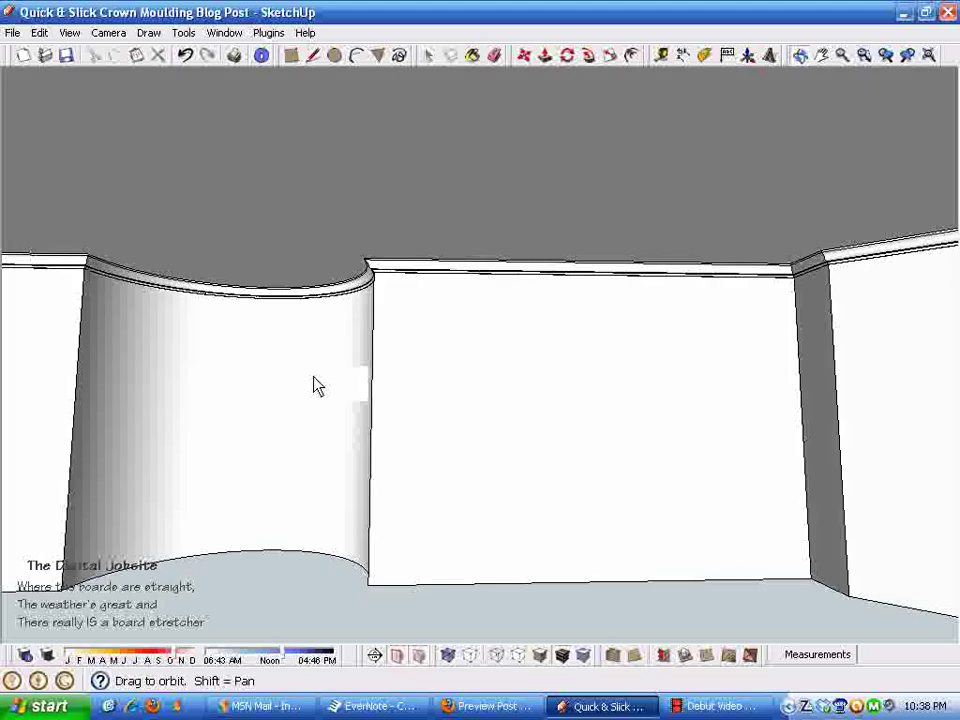
{"action": "left_click_drag", "start_coordinate": [318, 386], "coordinate": [218, 448]}
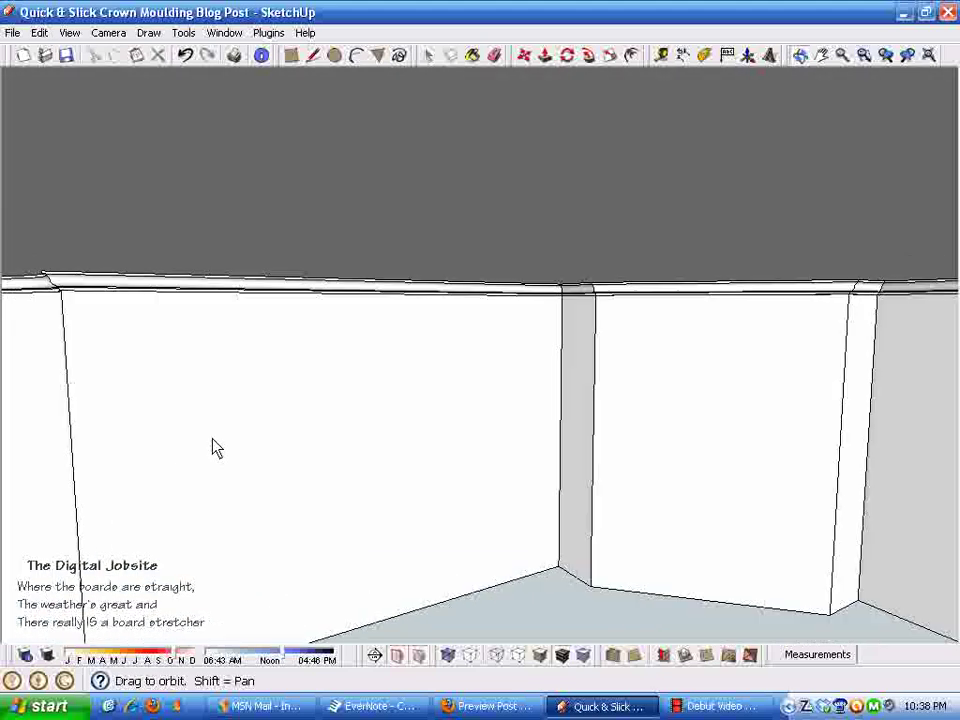
{"action": "left_click", "coordinate": [428, 56]}
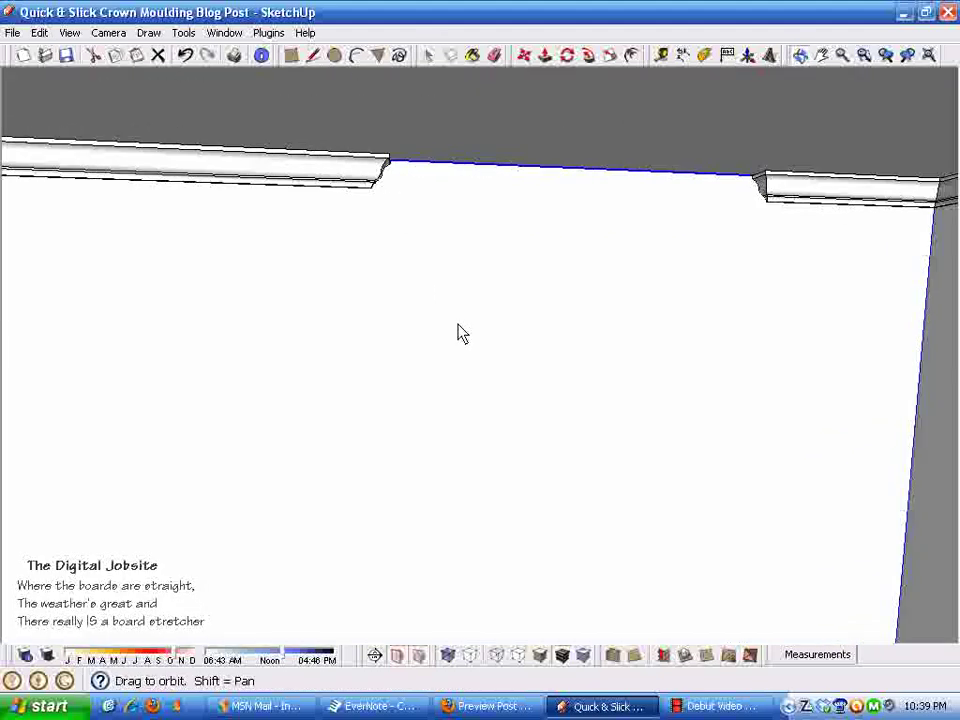
{"action": "left_click_drag", "start_coordinate": [464, 332], "coordinate": [420, 310]}
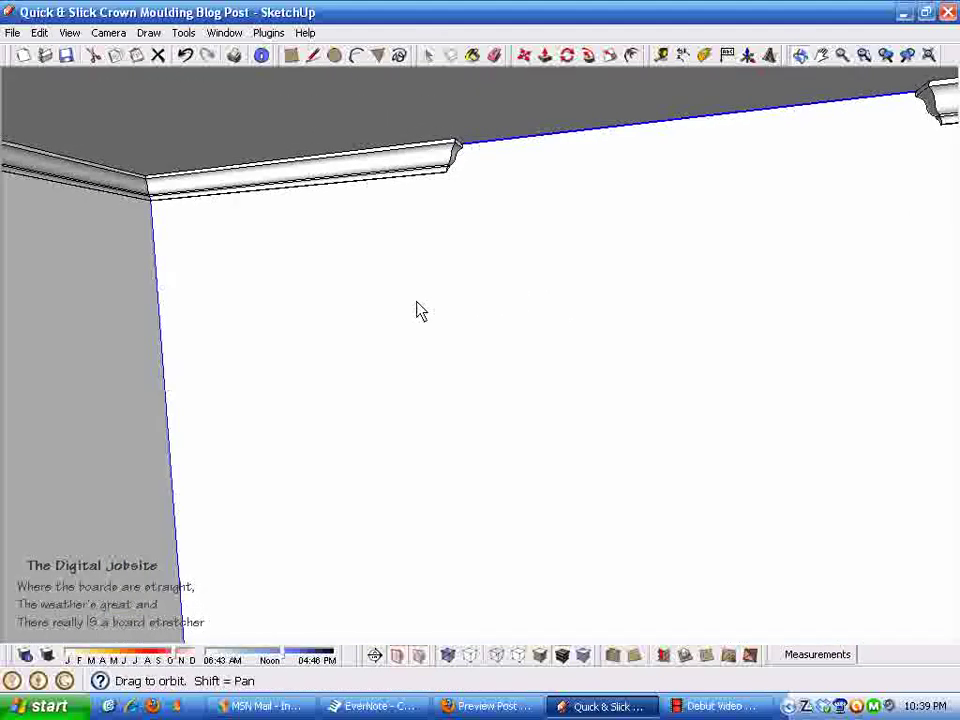
{"action": "left_click_drag", "start_coordinate": [420, 310], "coordinate": [476, 296]}
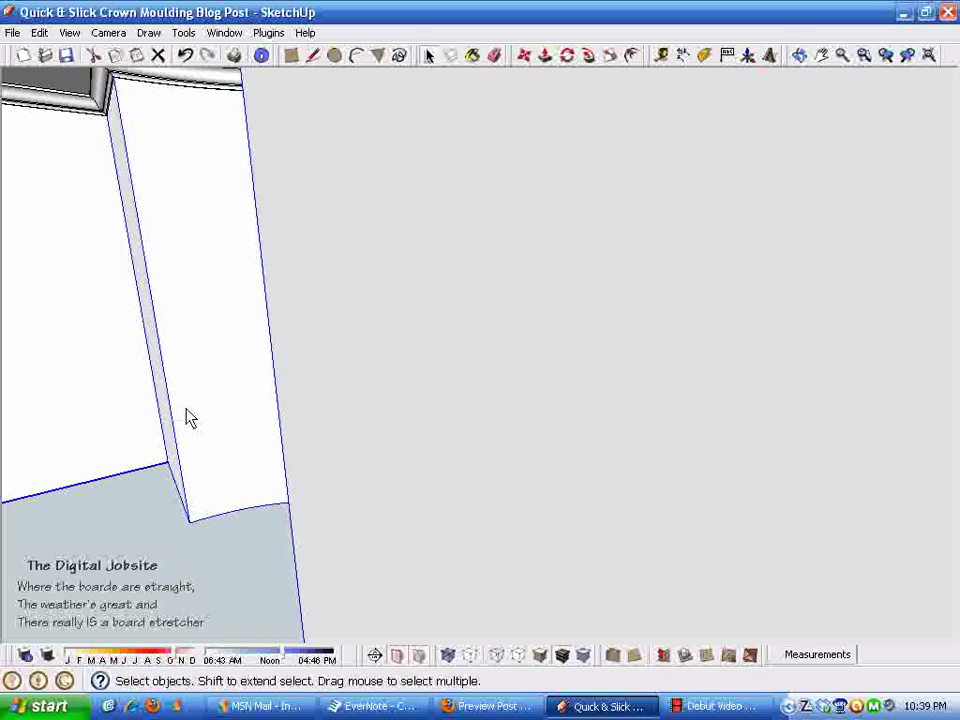
{"action": "left_click_drag", "start_coordinate": [192, 418], "coordinate": [296, 482]}
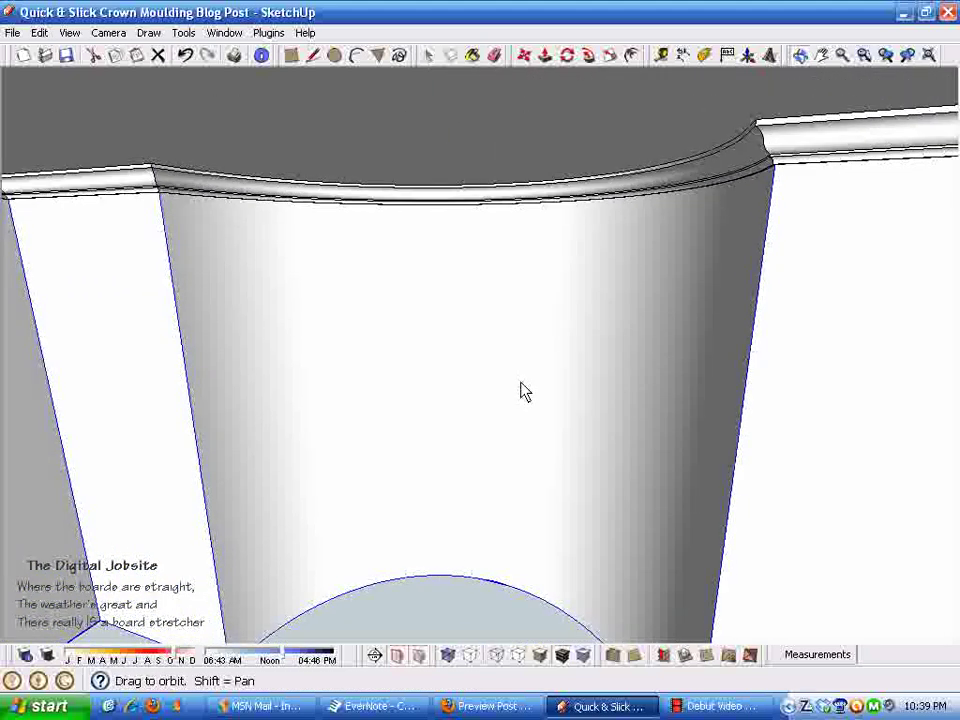
{"action": "left_click_drag", "start_coordinate": [524, 390], "coordinate": [512, 370]}
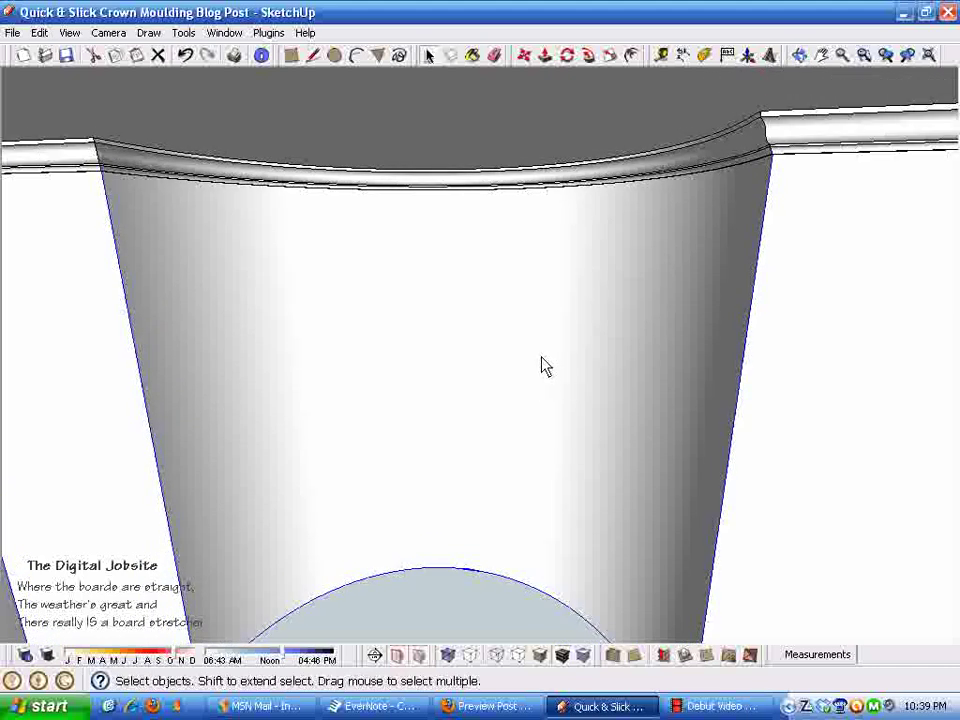
{"action": "mouse_move", "coordinate": [576, 432]}
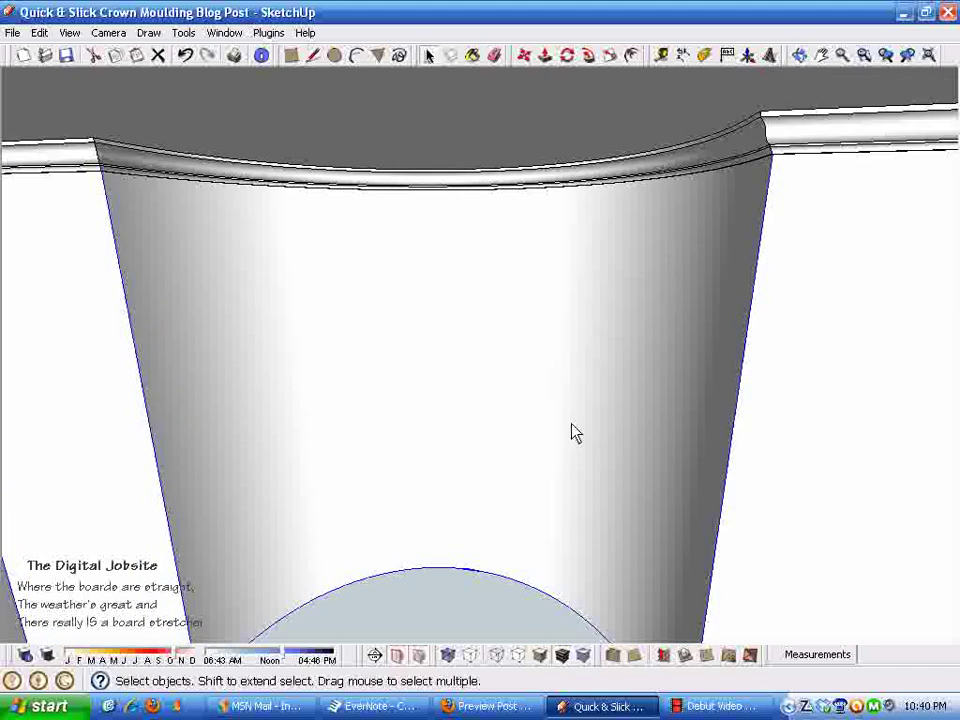
{"action": "mouse_move", "coordinate": [820, 244]}
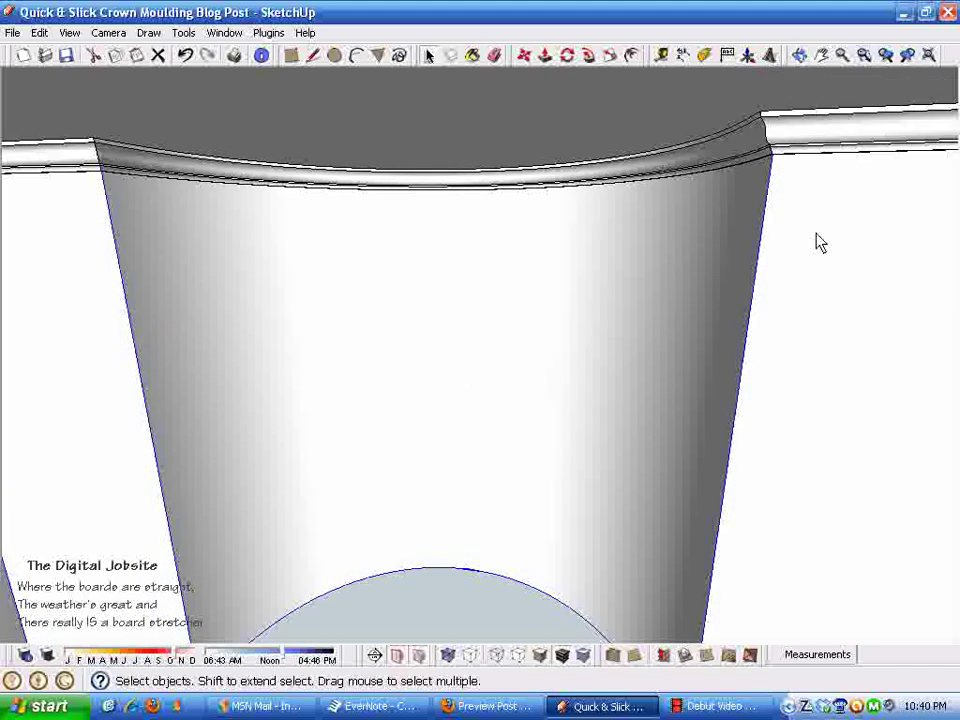